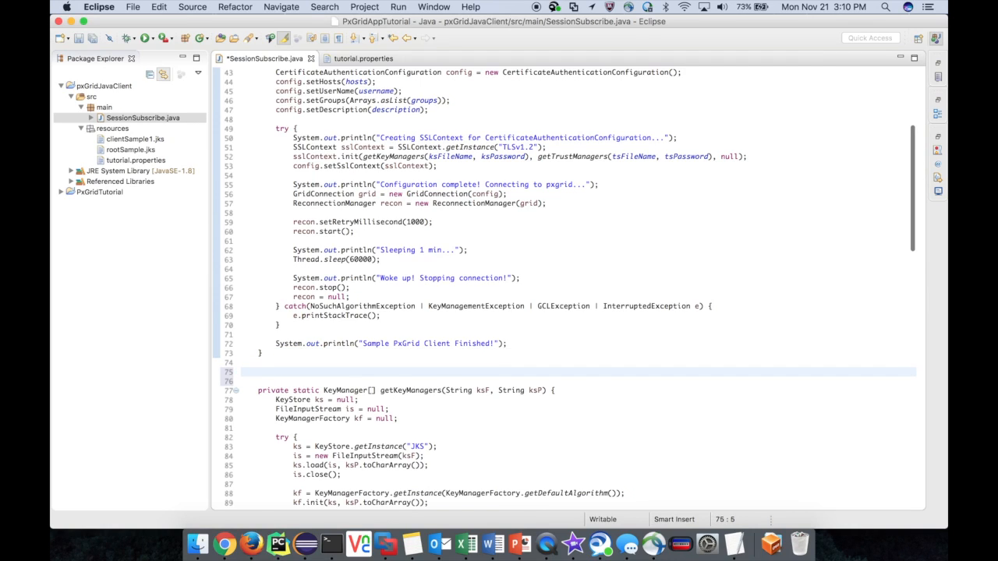
Write 'public static class MyHandler implements NotificationCallback {' below main.
{"action": "type", "text": "p"}
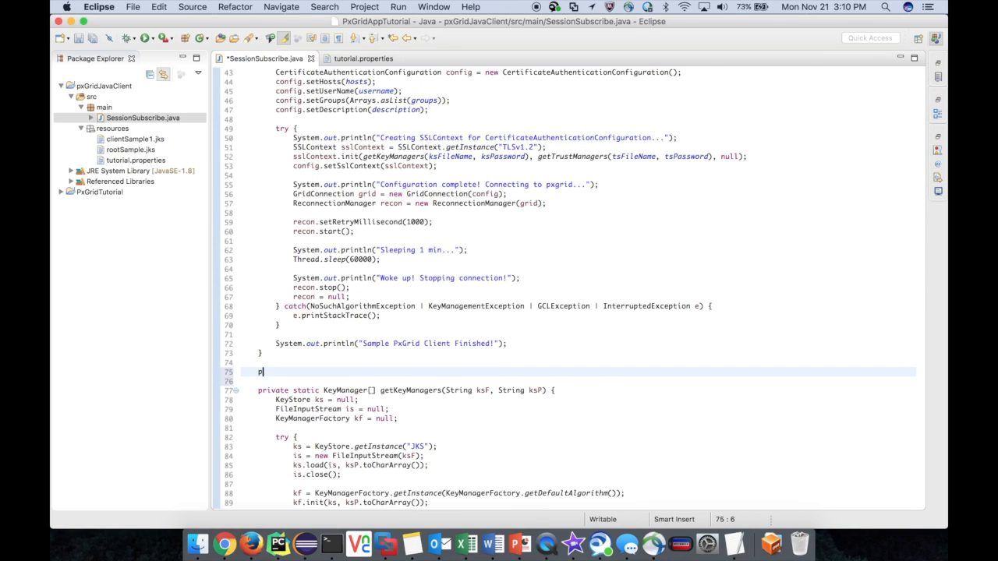
{"action": "type", "text": "ublic static c"}
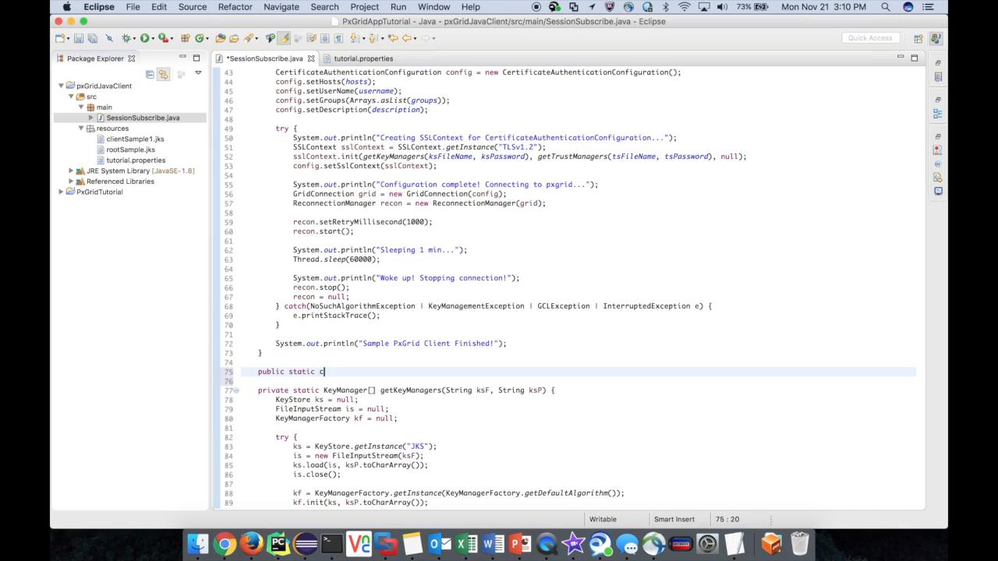
{"action": "type", "text": "lass MyHan"}
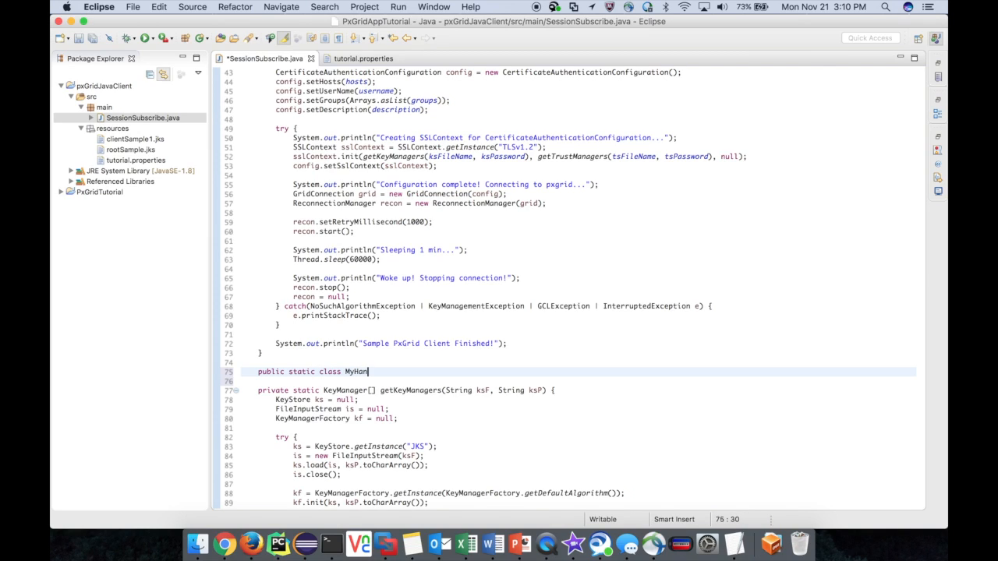
{"action": "type", "text": "dler"}
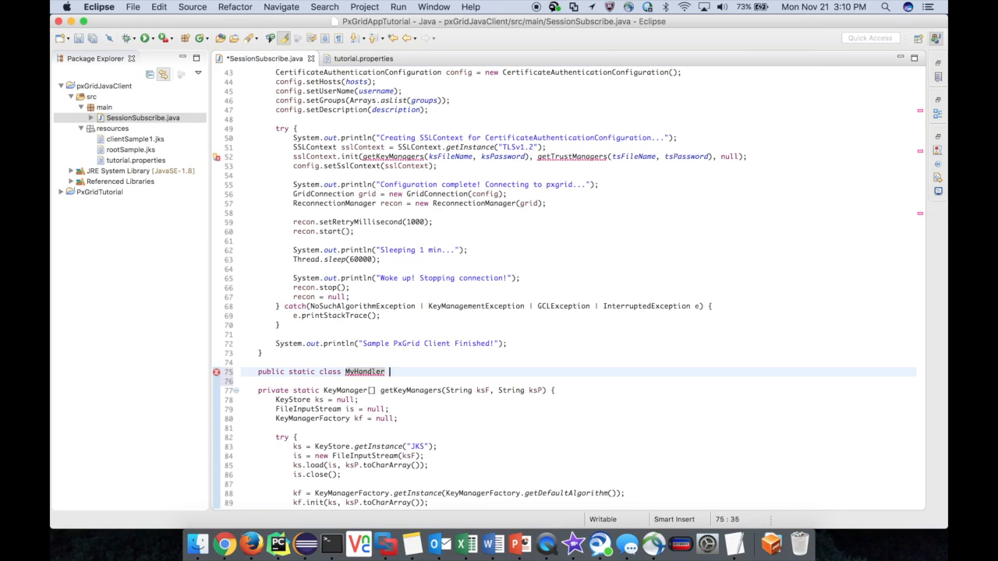
{"action": "type", "text": "implements NotificationH"}
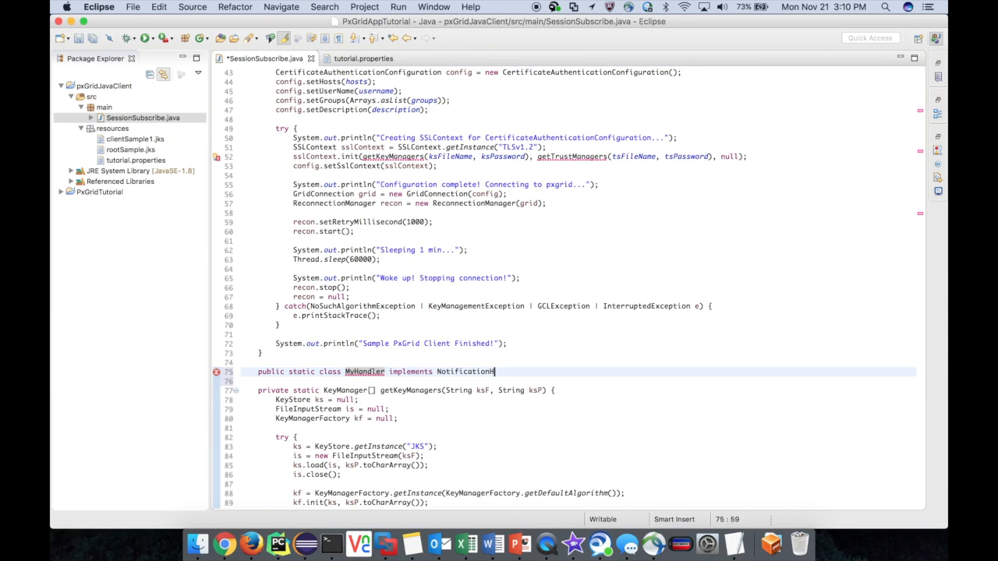
{"action": "type", "text": "otificationCallback {"}
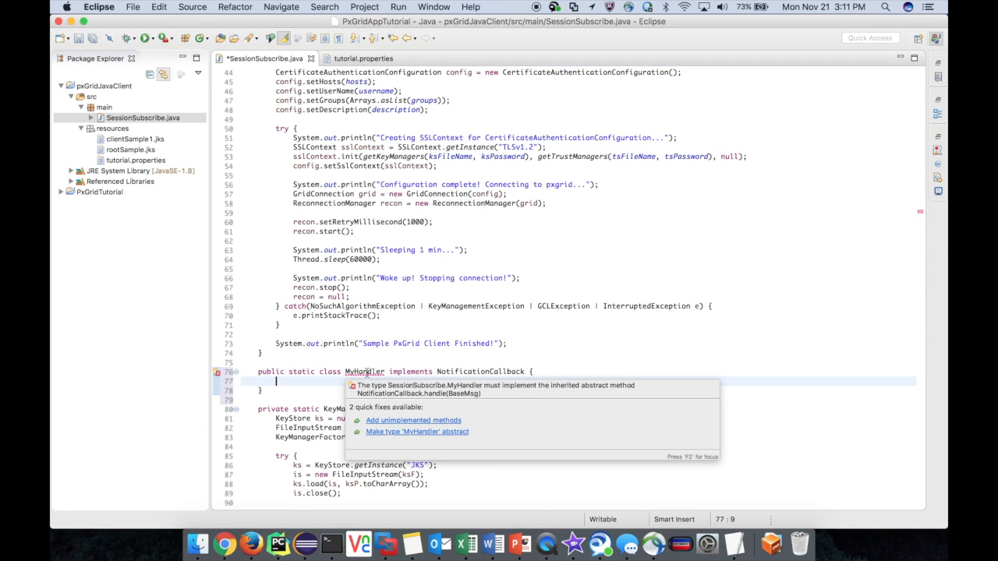
Add the unimplemented handle method and cast arg0 to a SessionNotification named notification.
{"action": "left_click", "coordinate": [413, 421]}
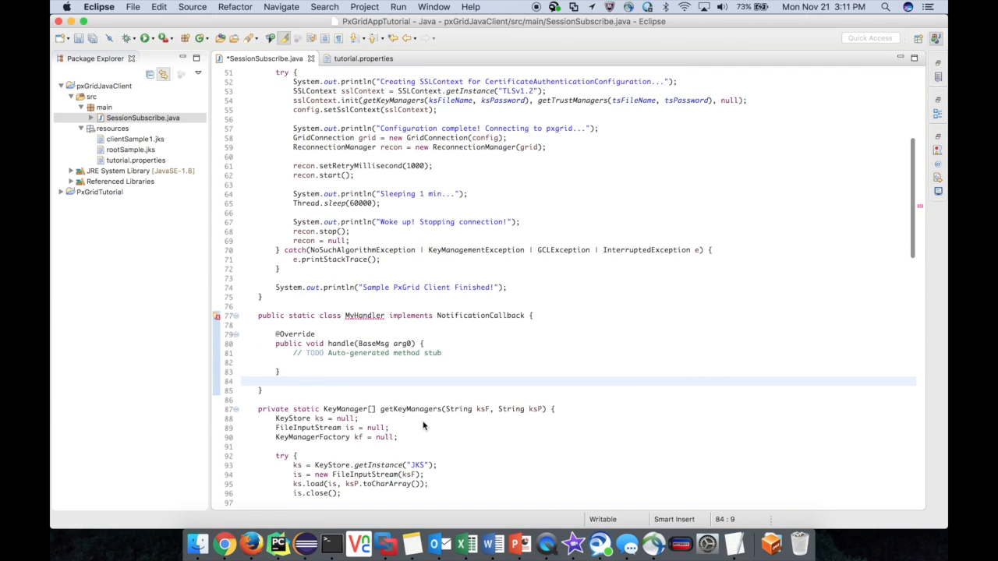
{"action": "left_click", "coordinate": [293, 362]}
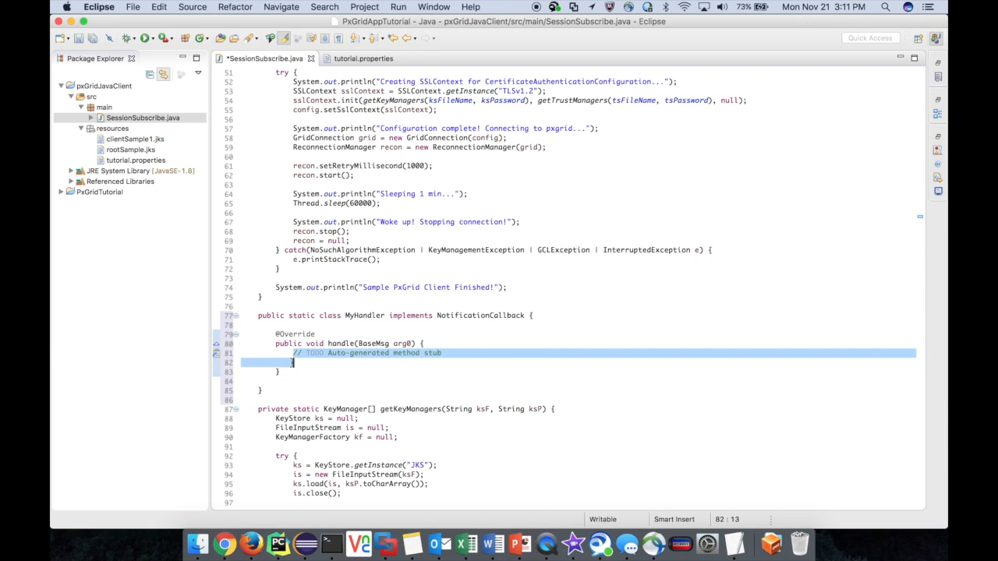
{"action": "type", "text": "SessionNo"}
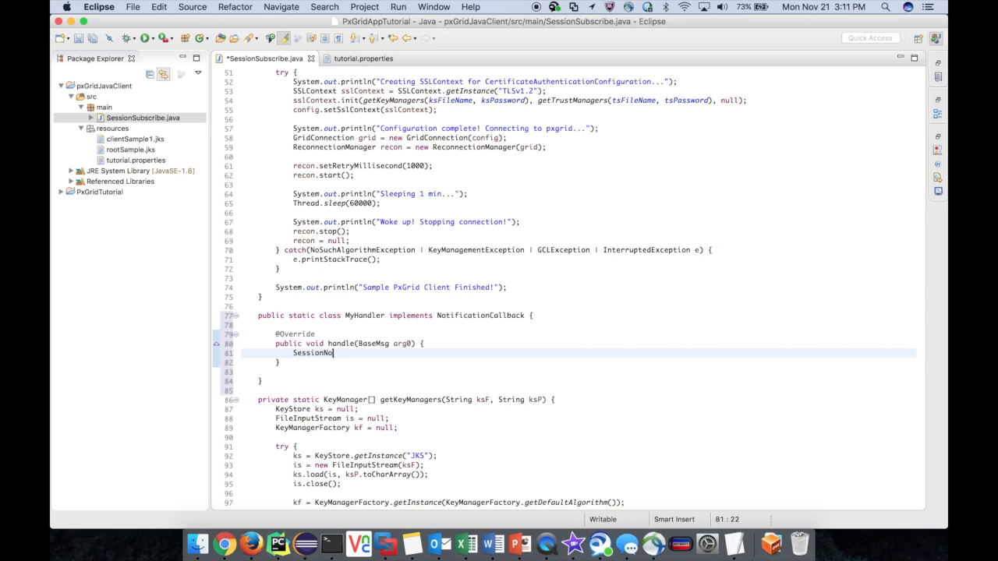
{"action": "type", "text": "tification notification ="}
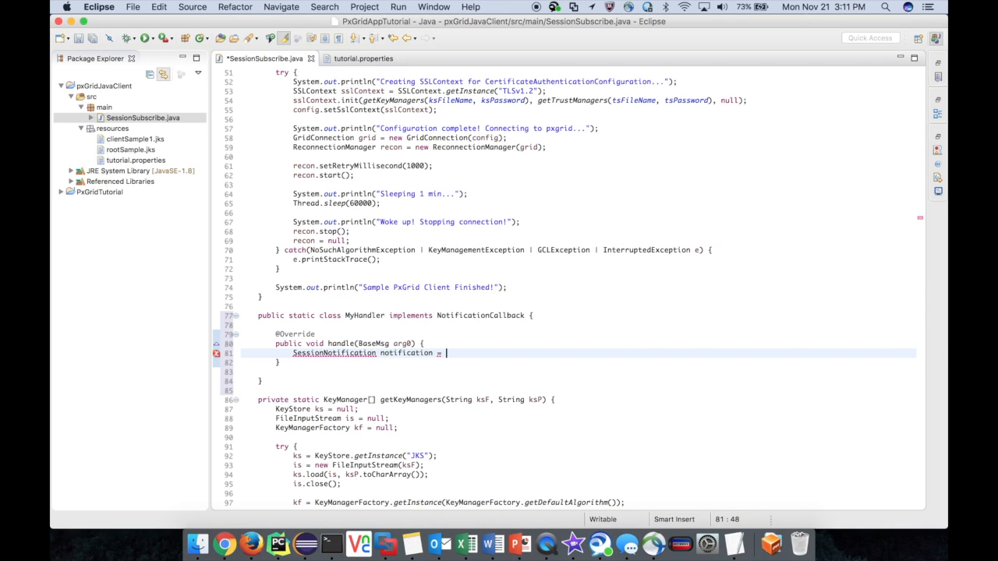
{"action": "type", "text": "(SessionNotification"}
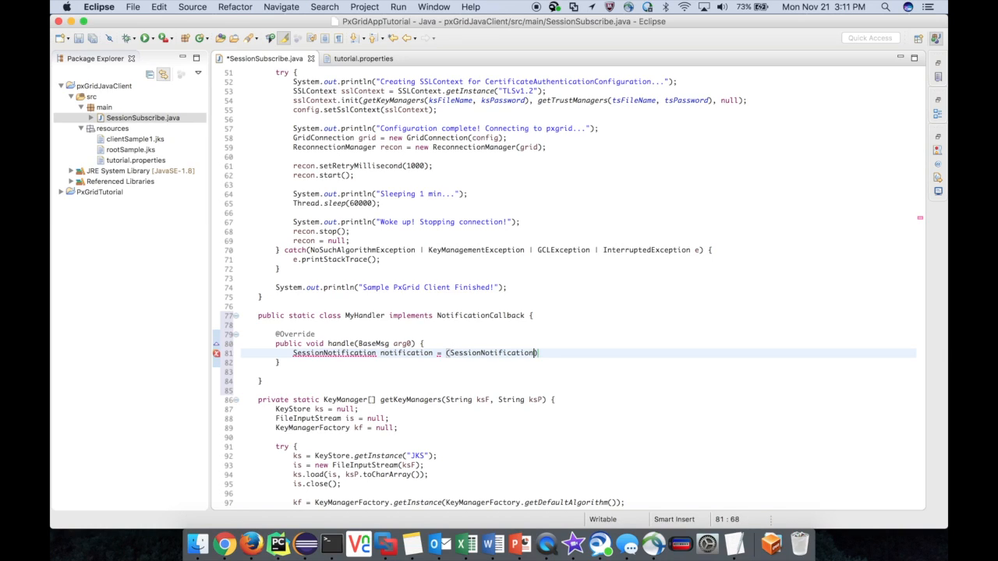
{"action": "type", "text": "message"}
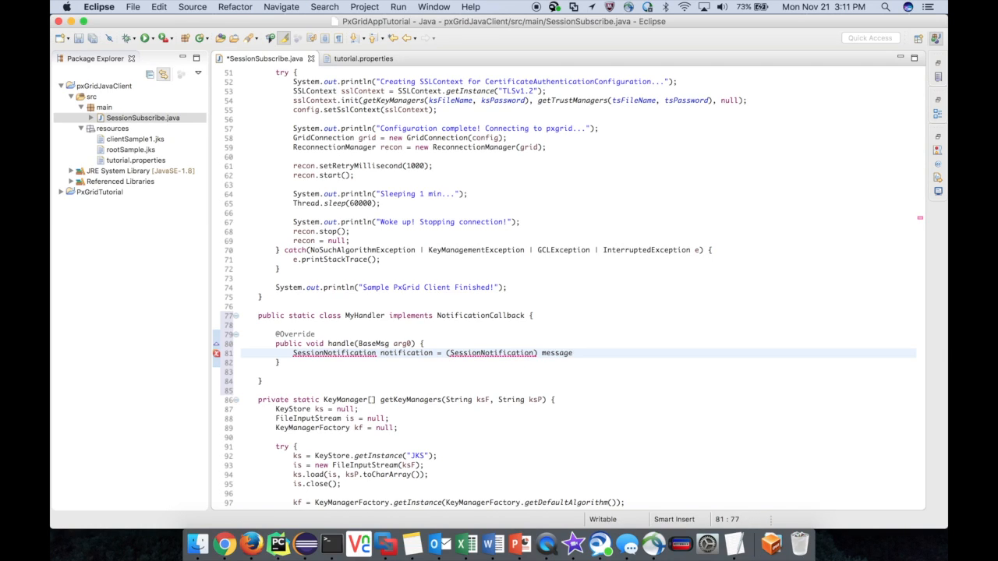
{"action": "type", "text": "arg0"}
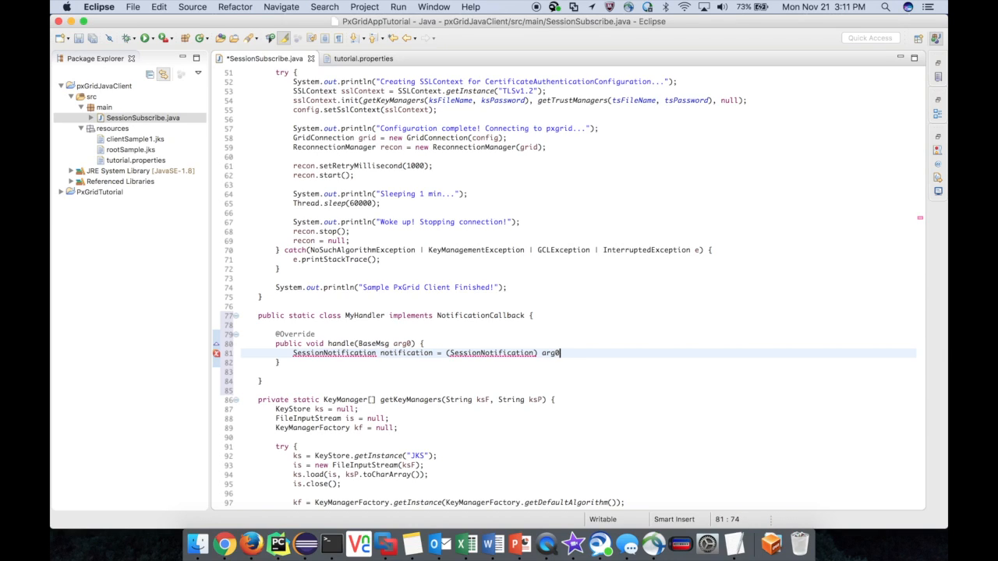
{"action": "type", "text": ";"}
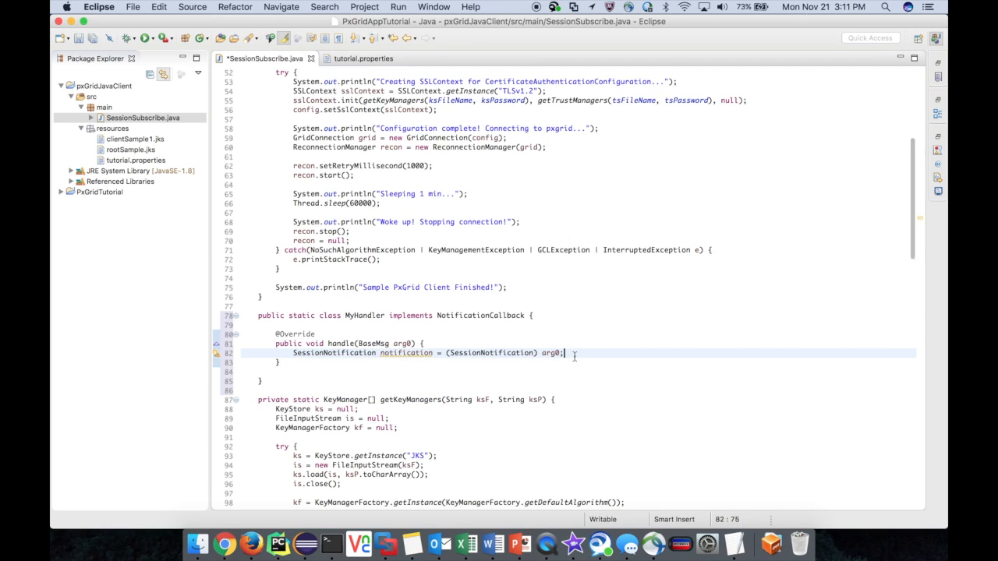
Start a for loop over the notification's getSessions().
{"action": "type", "text": "for"}
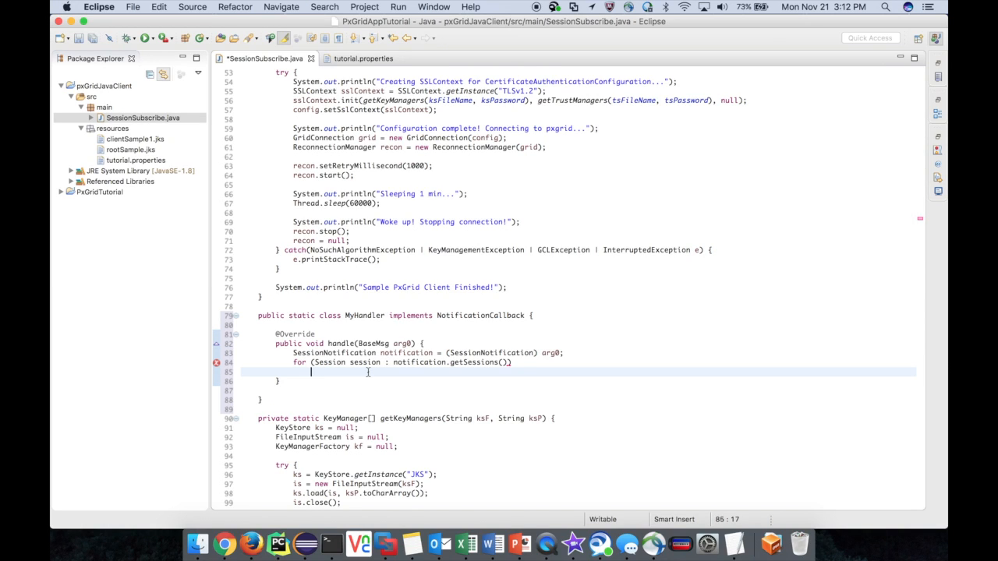
Inside the loop, print "Recieved Session Notification: " and call print(session).
{"action": "type", "text": "System.out.println(\"Recieved Session Notification: \");"}
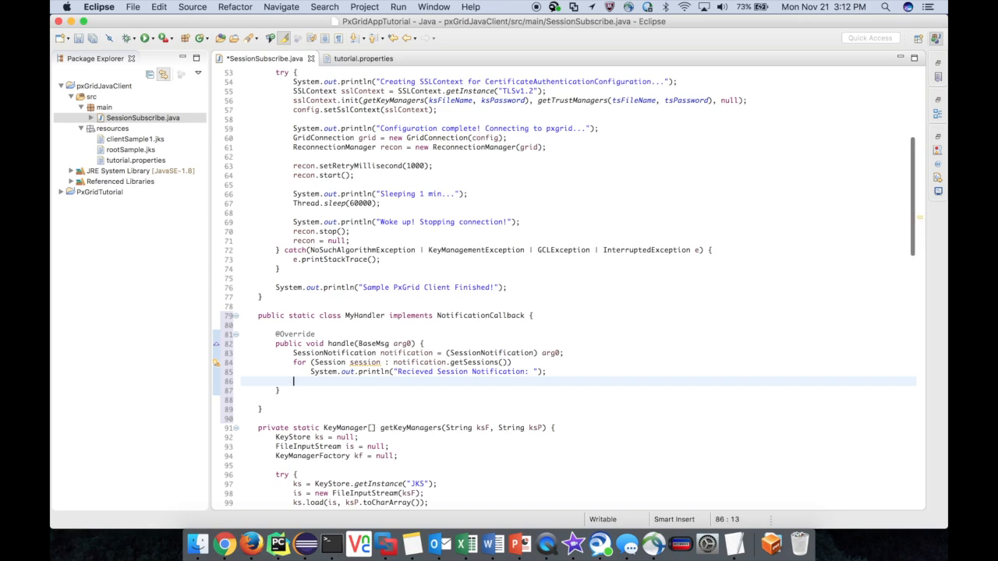
{"action": "type", "text": "pir"}
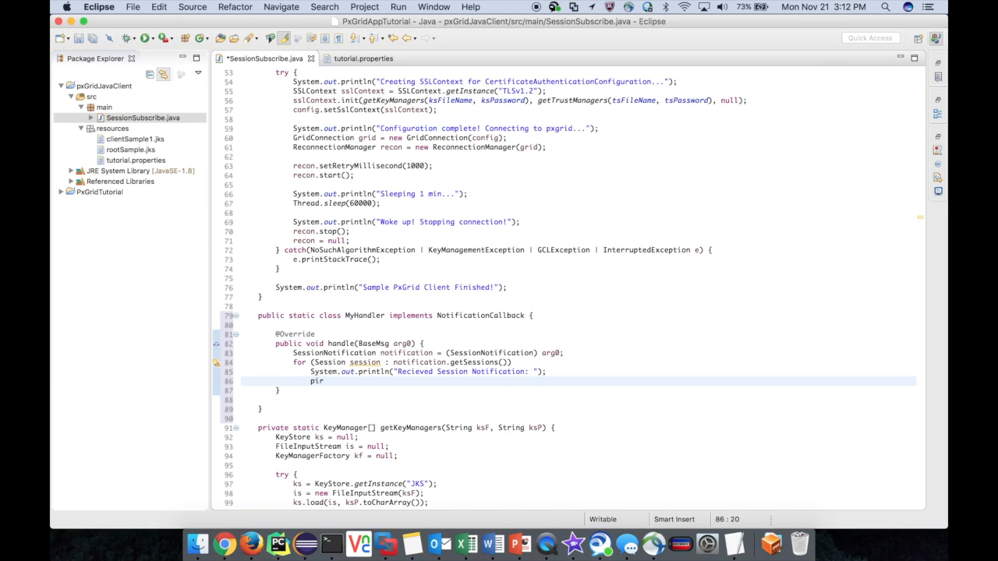
{"action": "type", "text": "nt()"}
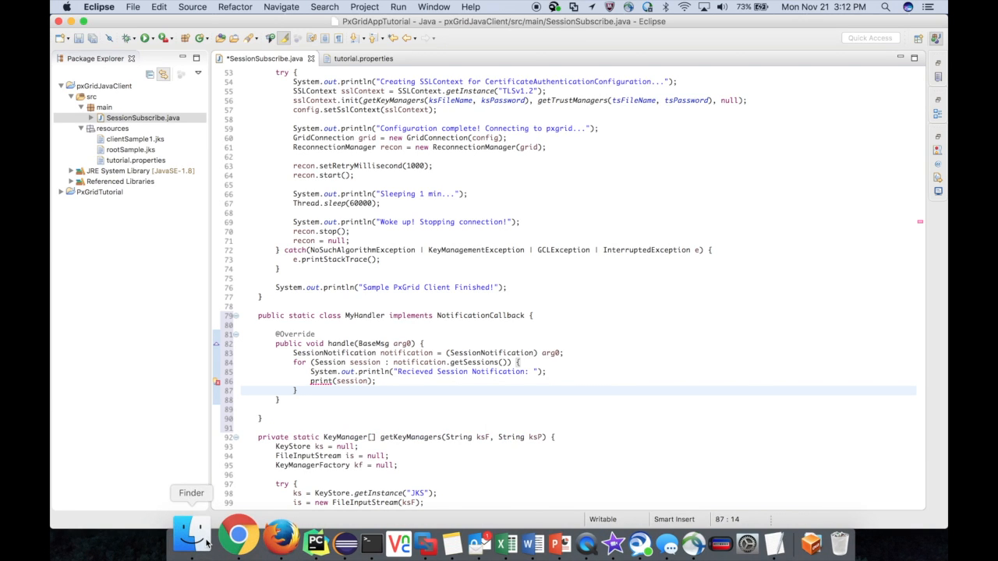
In a new Finder window, go to Downloads and enter the pxgrid-sdk-1.0.3.37 folder.
{"action": "right_click", "coordinate": [190, 533]}
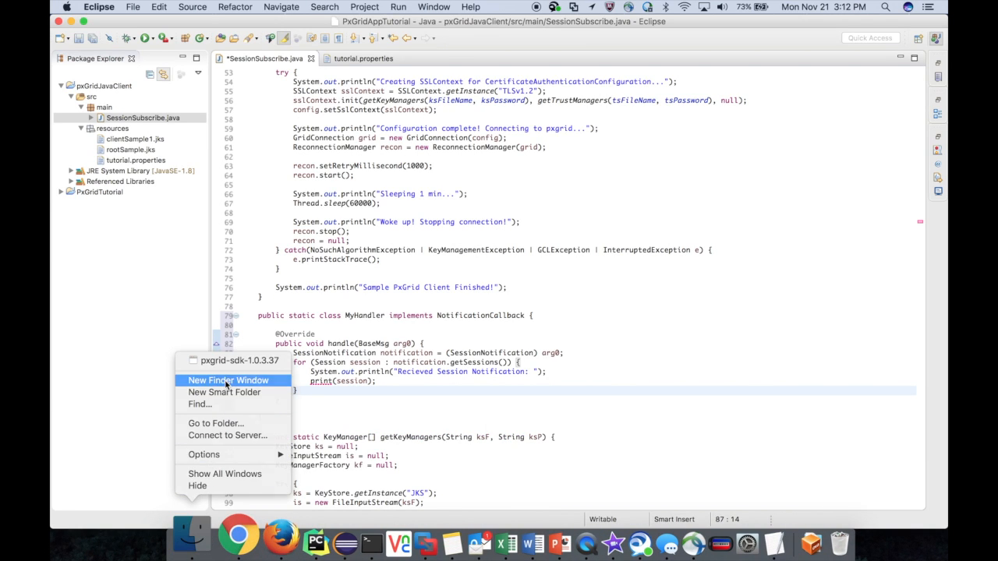
{"action": "left_click", "coordinate": [227, 381]}
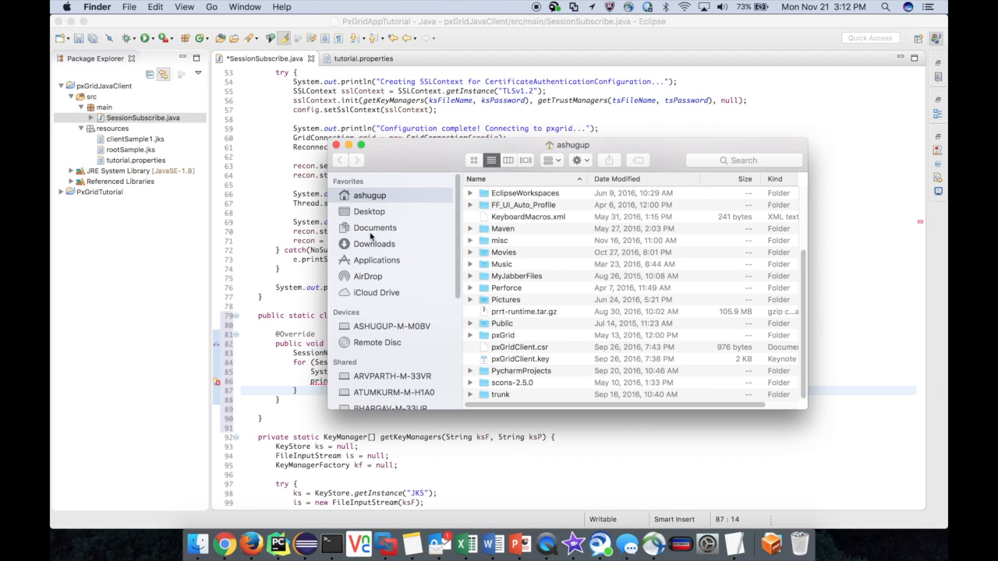
{"action": "left_click", "coordinate": [375, 243]}
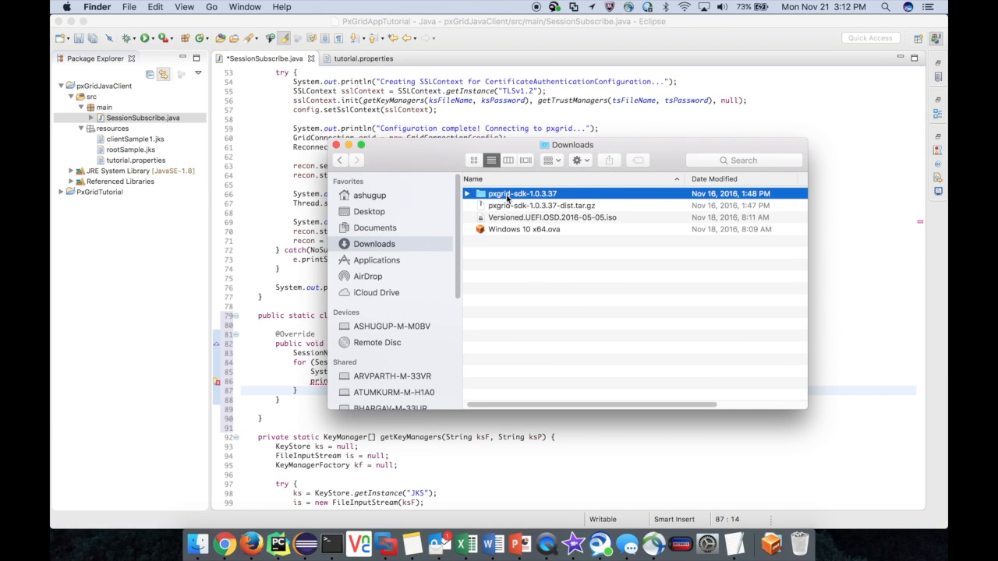
{"action": "double_click", "coordinate": [521, 193]}
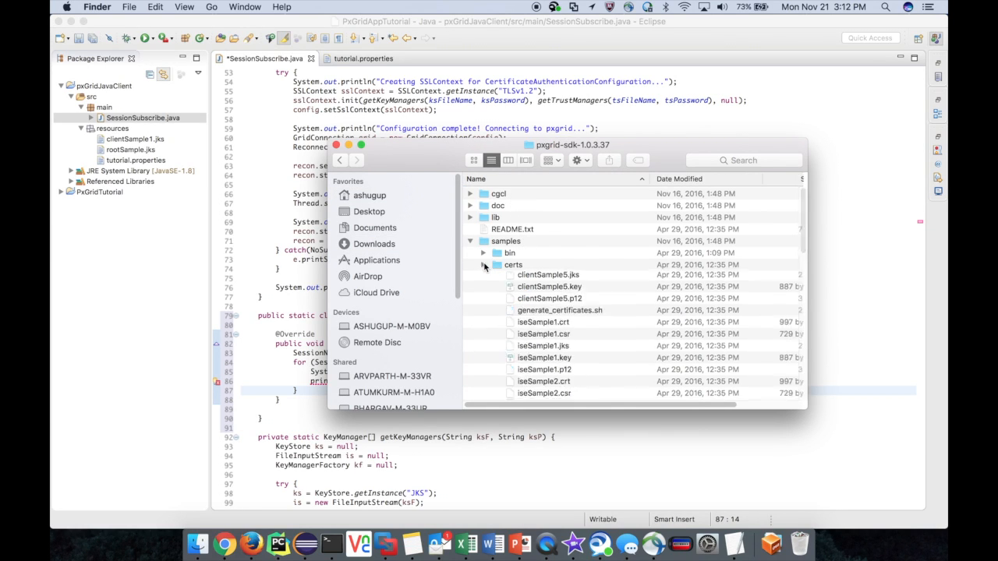
Drill through samples/src/java/com/cisco/pxgrid and open SampleHelper.java.
{"action": "left_click", "coordinate": [483, 265]}
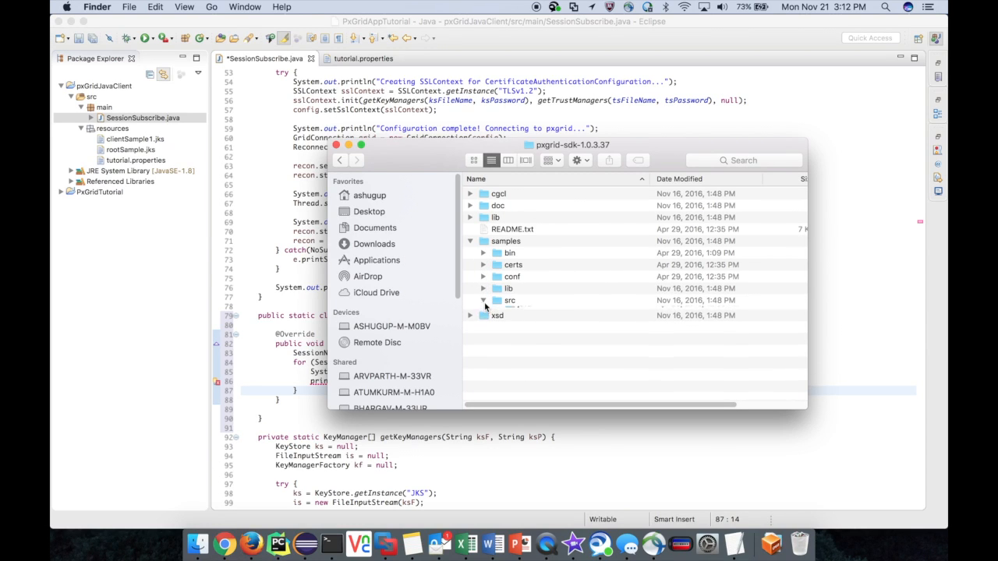
{"action": "left_click", "coordinate": [483, 300]}
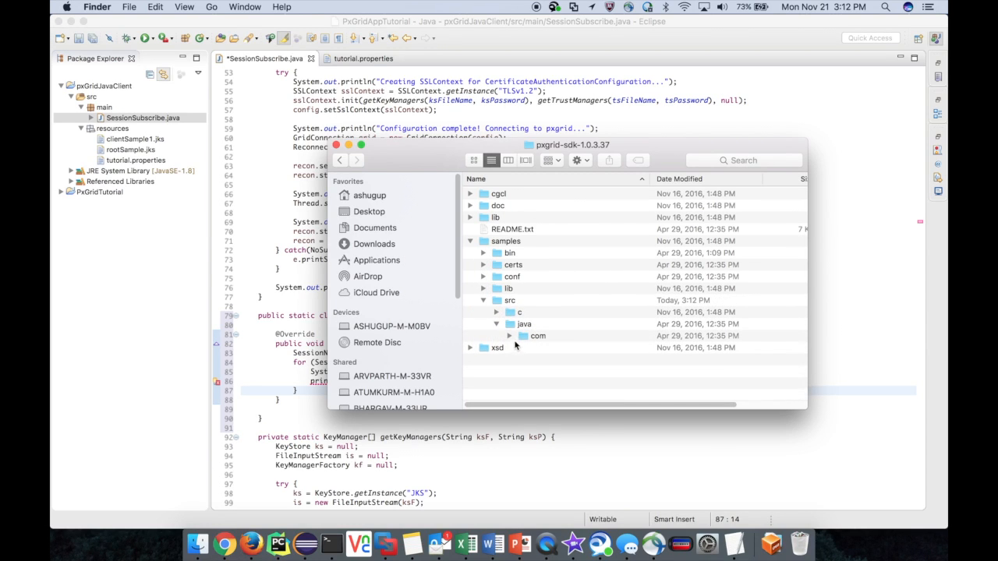
{"action": "left_click", "coordinate": [524, 336]}
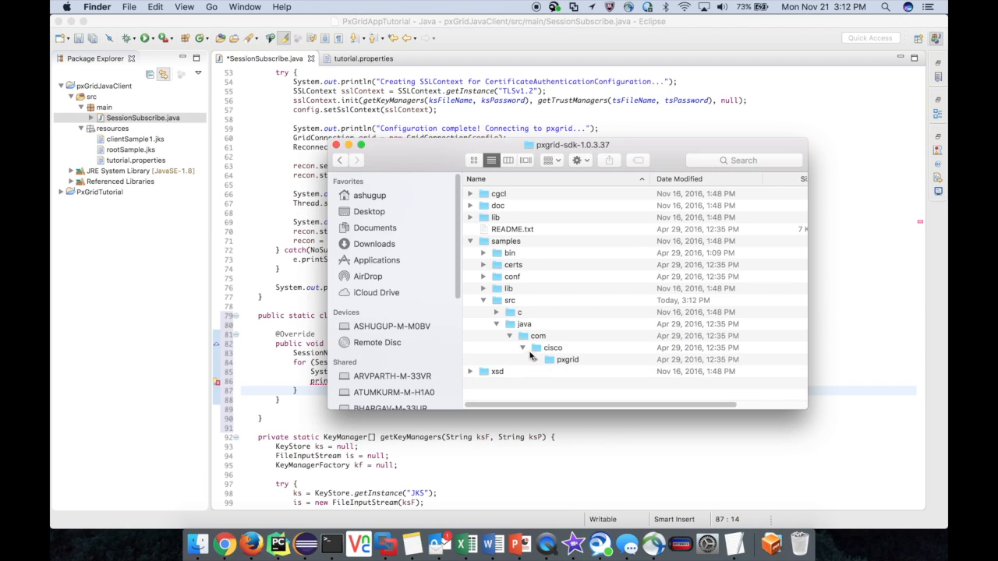
{"action": "left_click", "coordinate": [549, 359]}
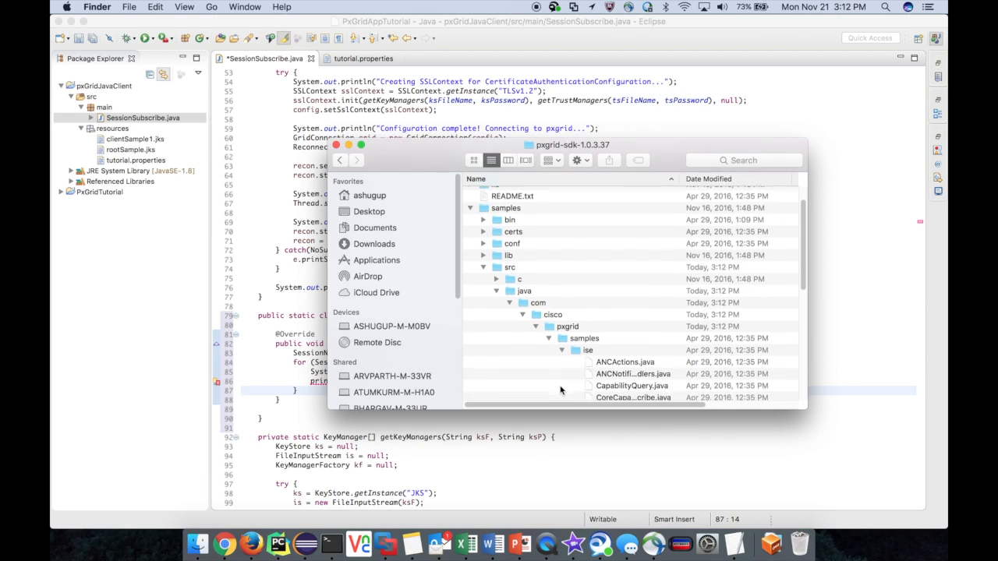
{"action": "scroll", "scroll_direction": "down", "scroll_amount": 3}
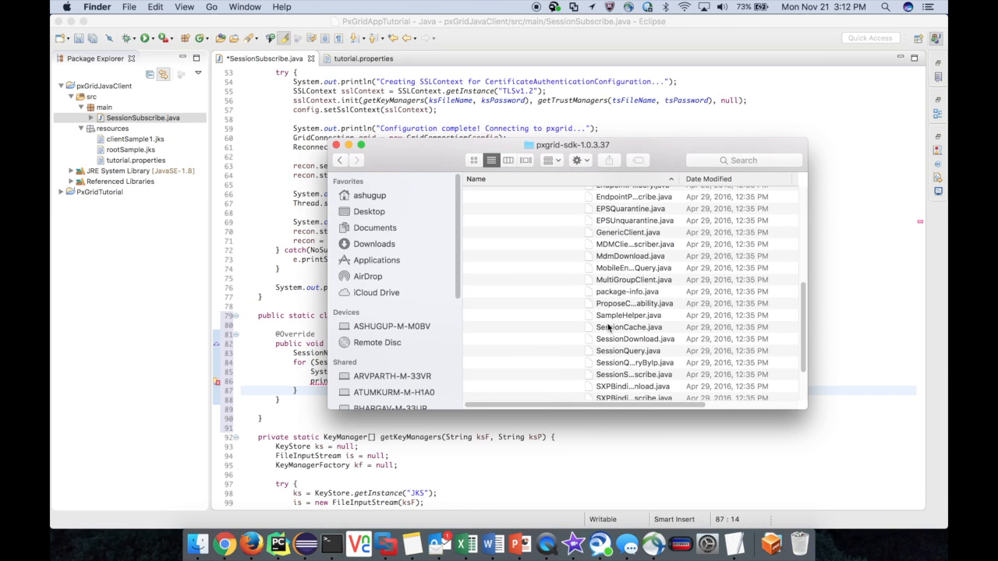
{"action": "left_click", "coordinate": [629, 315]}
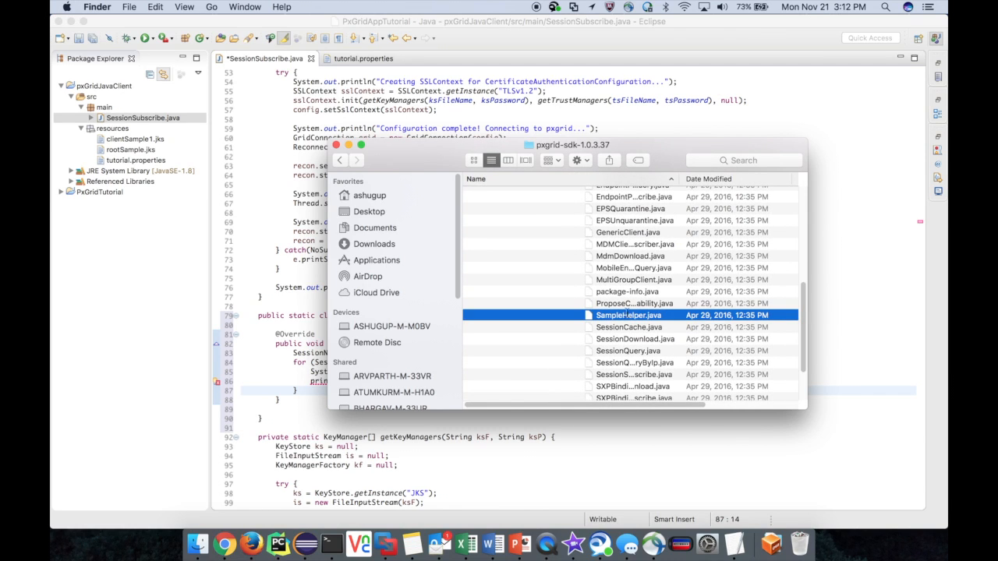
{"action": "double_click", "coordinate": [628, 315]}
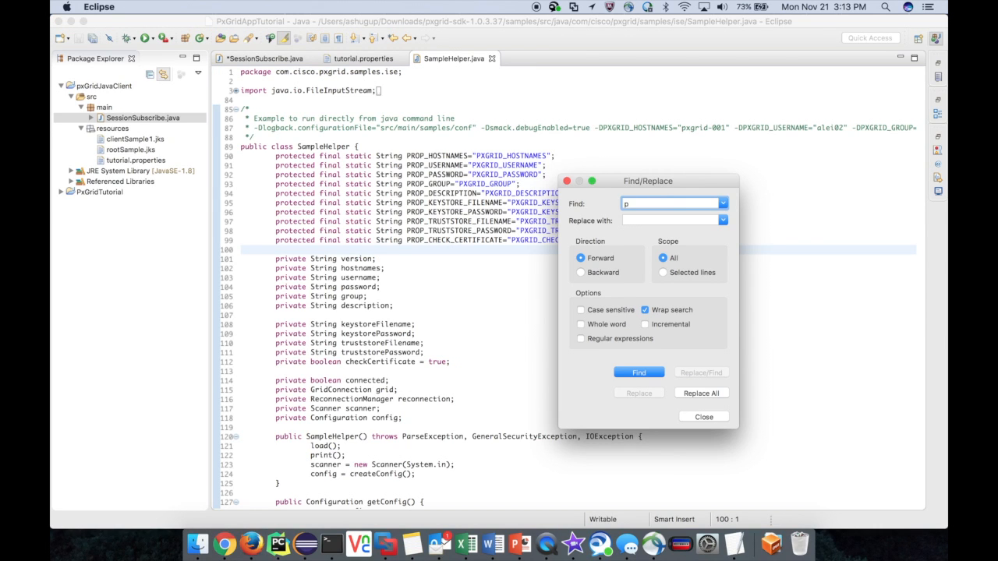
Find 'print(Session' in SampleHelper.java and dismiss the Find/Replace dialog.
{"action": "type", "text": "rint(Session"}
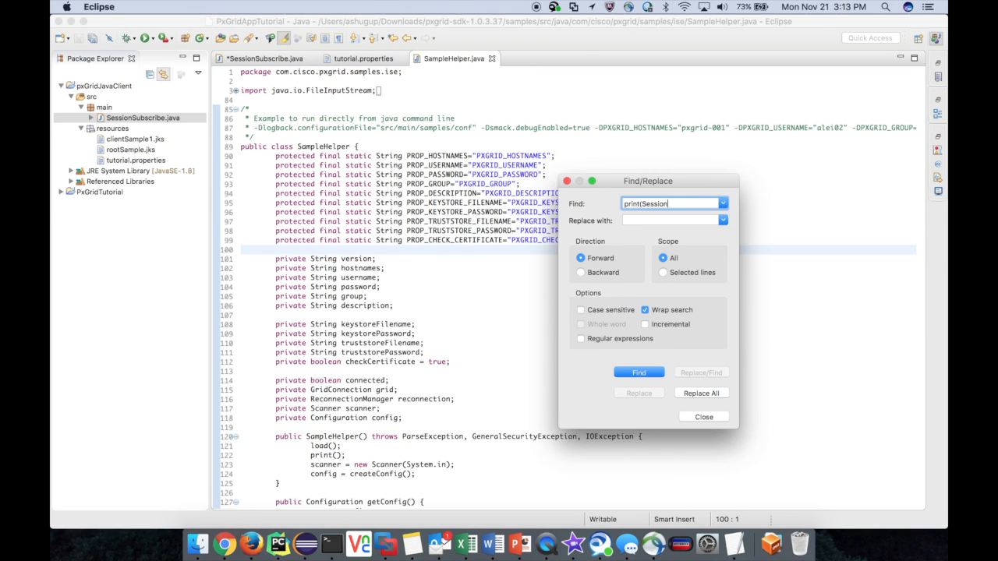
{"action": "left_click", "coordinate": [639, 371]}
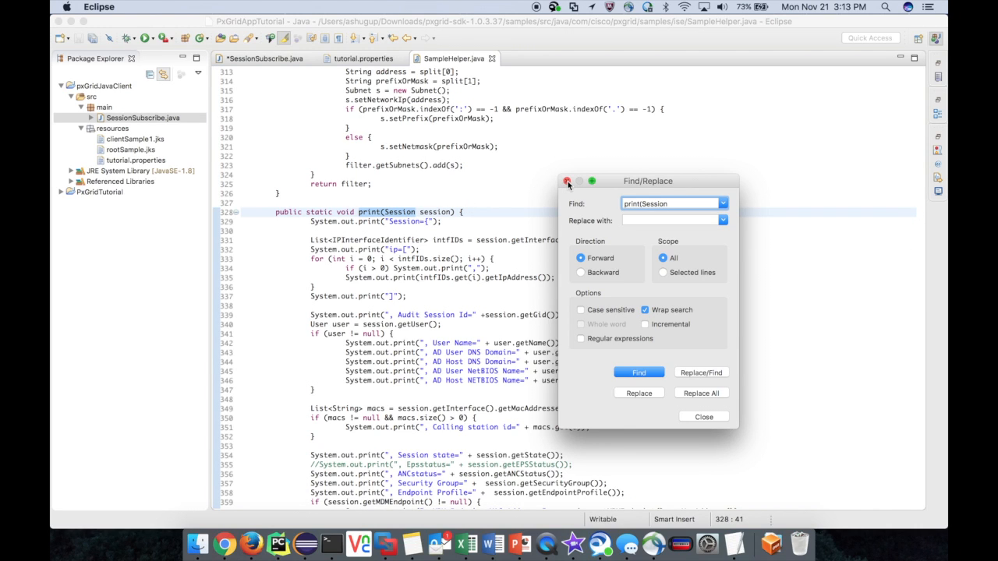
{"action": "left_click", "coordinate": [701, 416]}
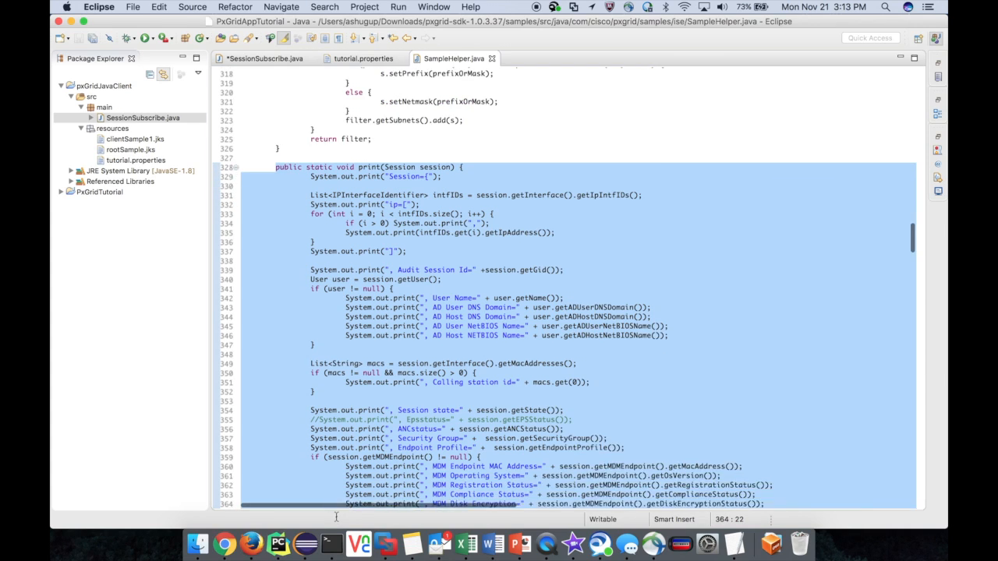
Select and copy the whole print(Session) method, then return to SessionSubscribe.java.
{"action": "scroll", "scroll_direction": "down", "scroll_amount": 3}
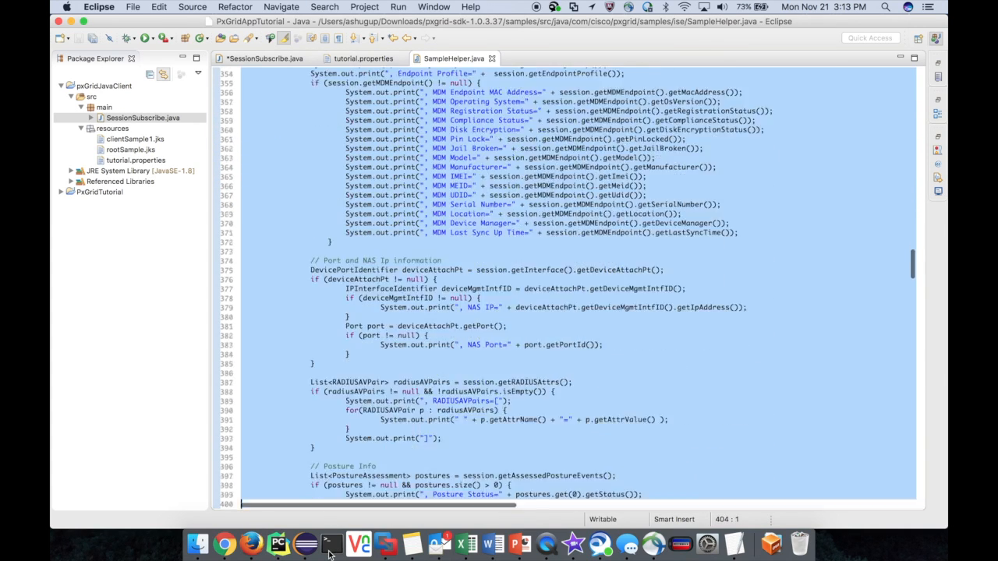
{"action": "scroll", "scroll_direction": "down", "scroll_amount": 3}
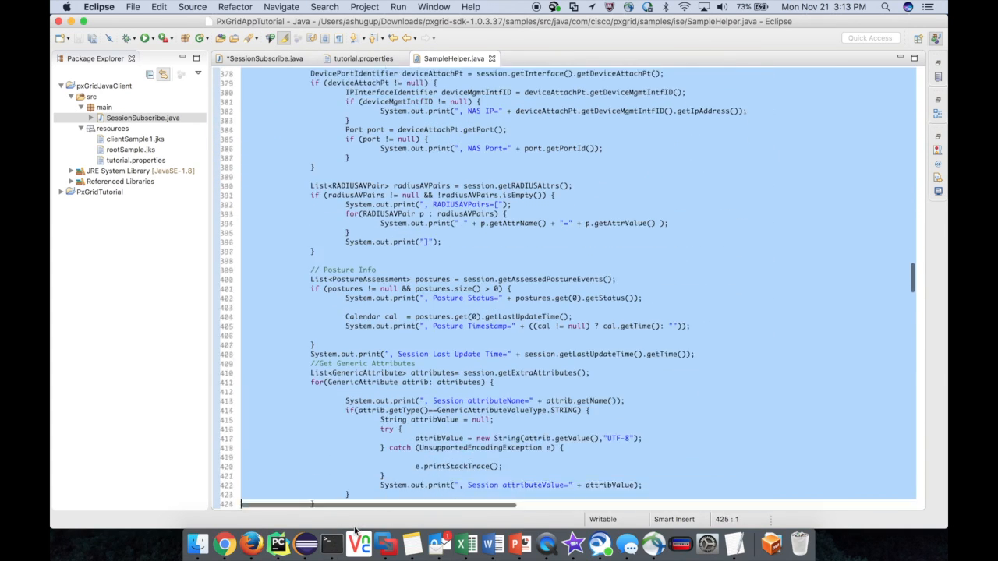
{"action": "scroll", "scroll_direction": "down", "scroll_amount": 3}
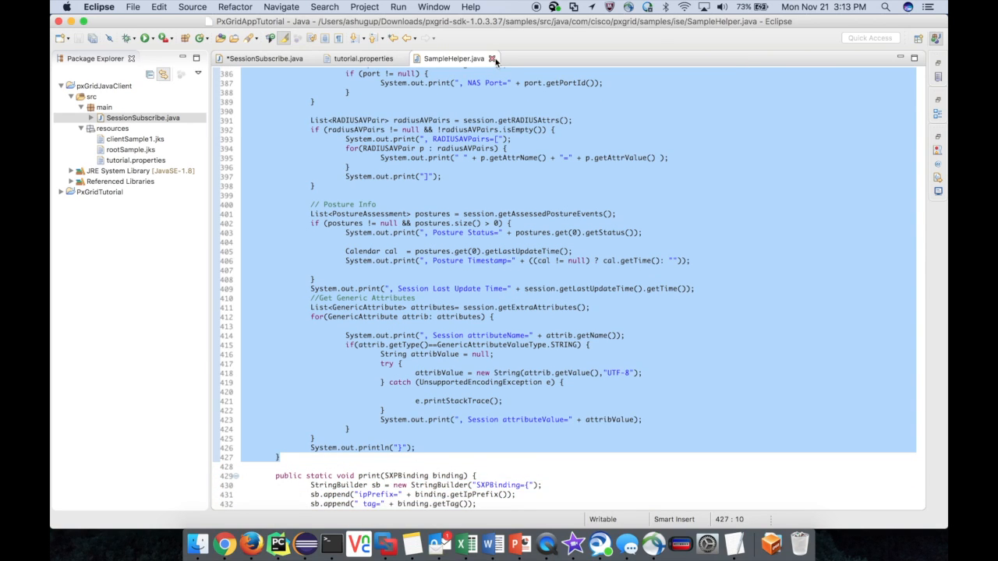
{"action": "left_click", "coordinate": [493, 59]}
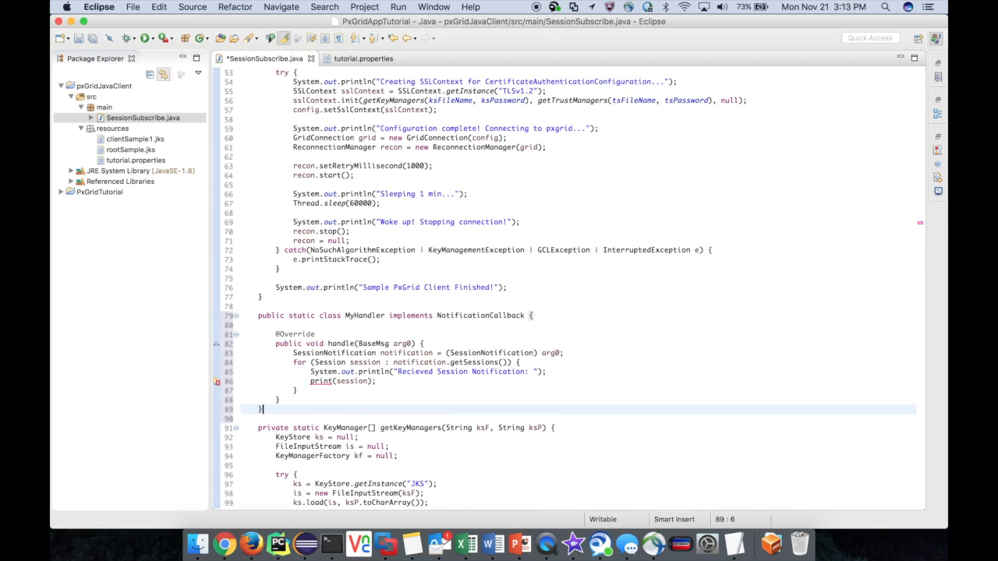
Paste the print(Session) method after MyHandler and import the missing List and User types.
{"action": "scroll", "scroll_direction": "down", "scroll_amount": 3}
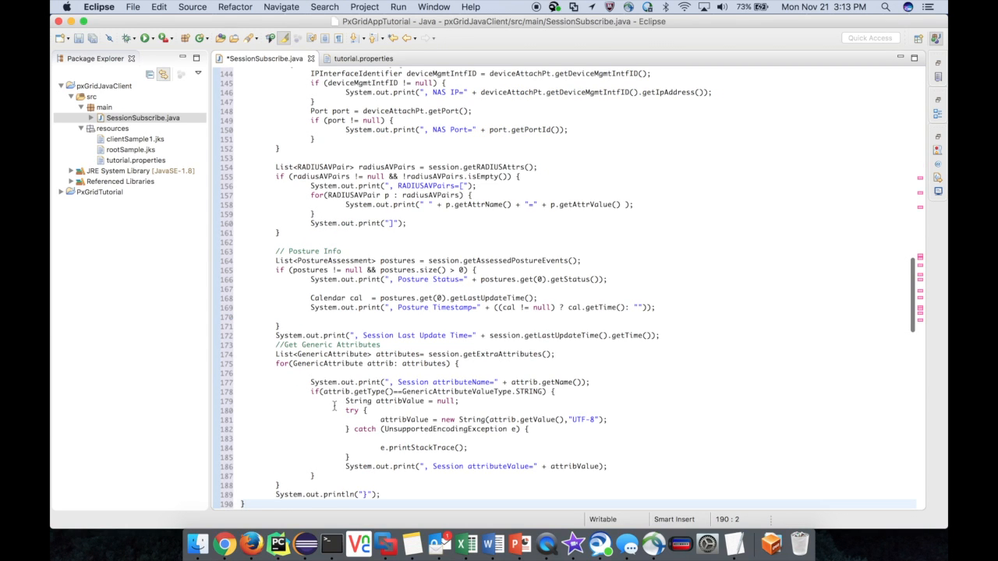
{"action": "scroll", "scroll_direction": "up", "scroll_amount": 3}
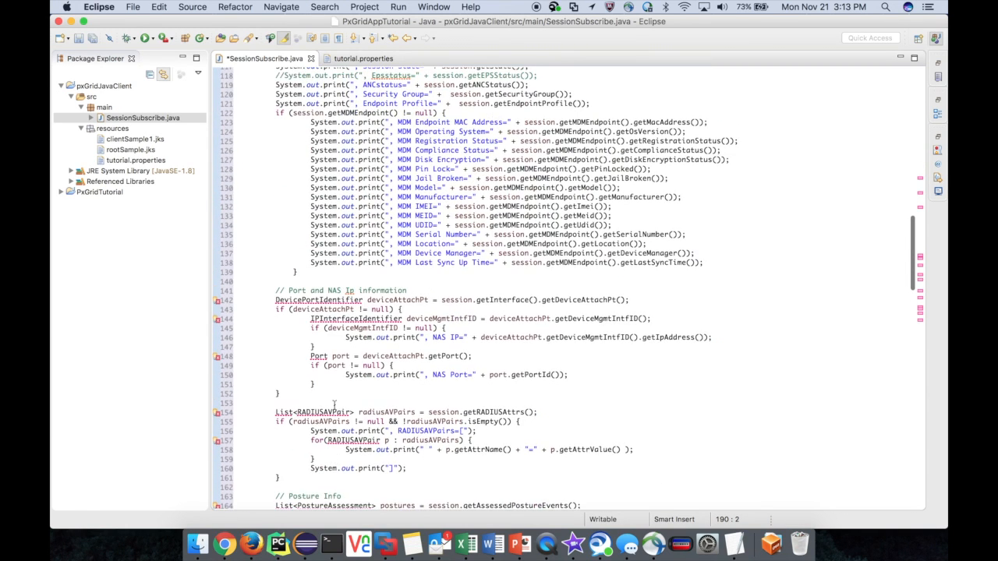
{"action": "scroll", "scroll_direction": "up", "scroll_amount": 3}
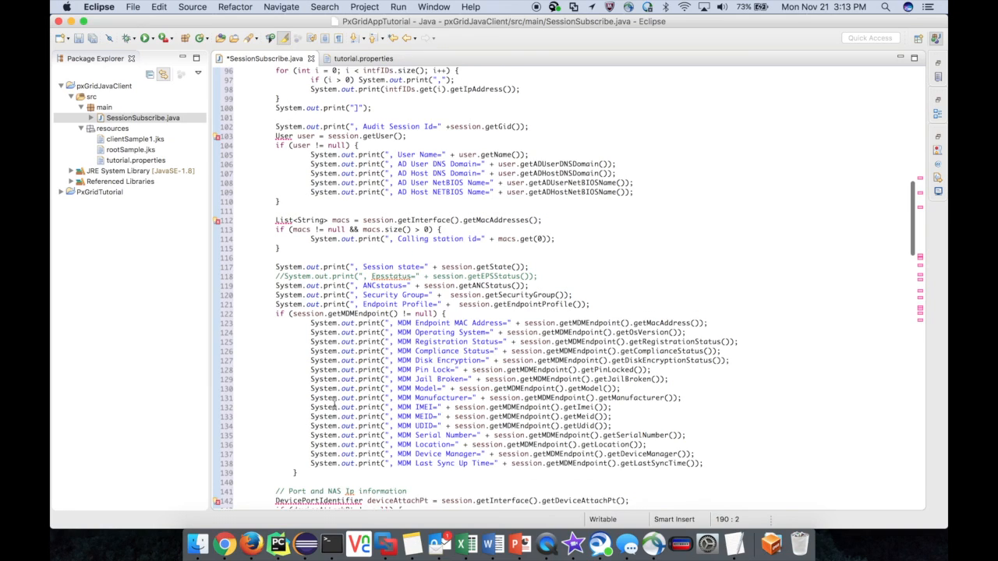
{"action": "scroll", "scroll_direction": "up", "scroll_amount": 3}
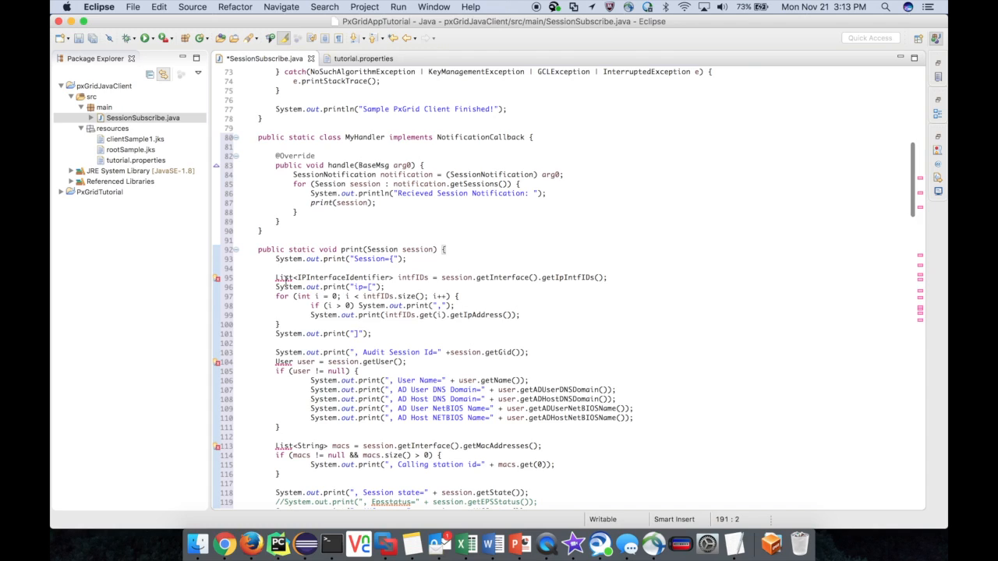
{"action": "left_click", "coordinate": [284, 277]}
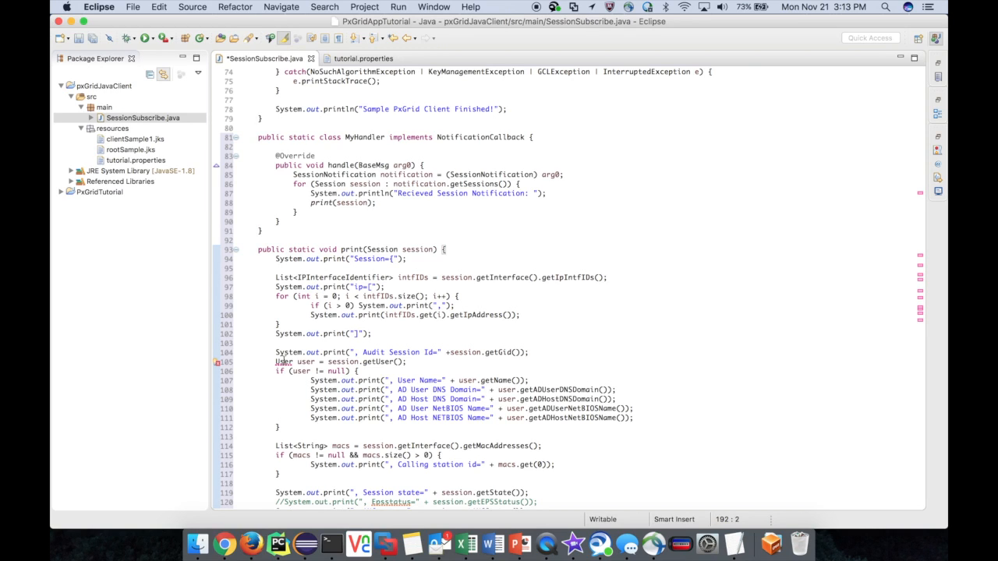
{"action": "left_click", "coordinate": [284, 362]}
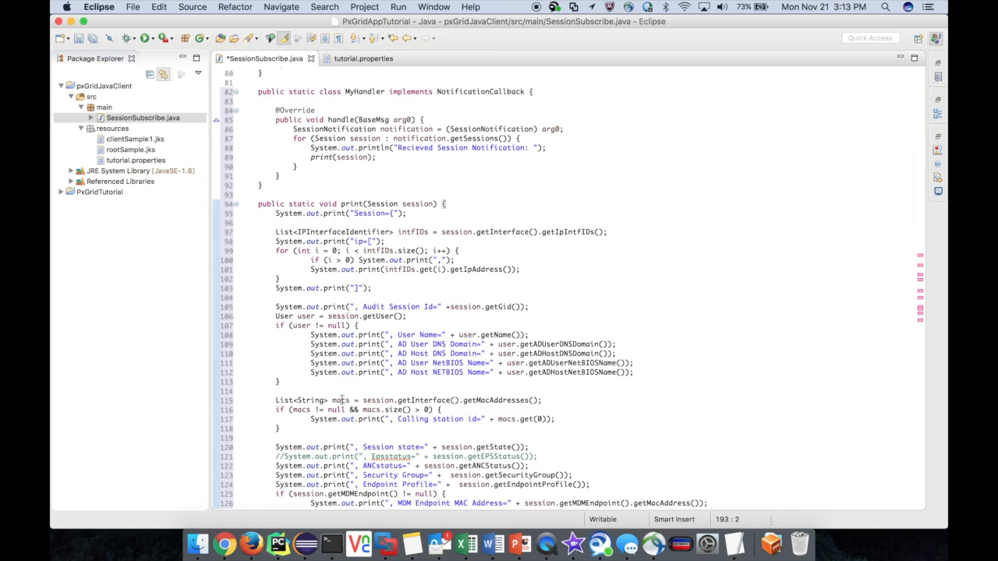
Import RADIUSAVPair and UnsupportedEncodingException via Quick Fix and save the file.
{"action": "scroll", "scroll_direction": "down", "scroll_amount": 3}
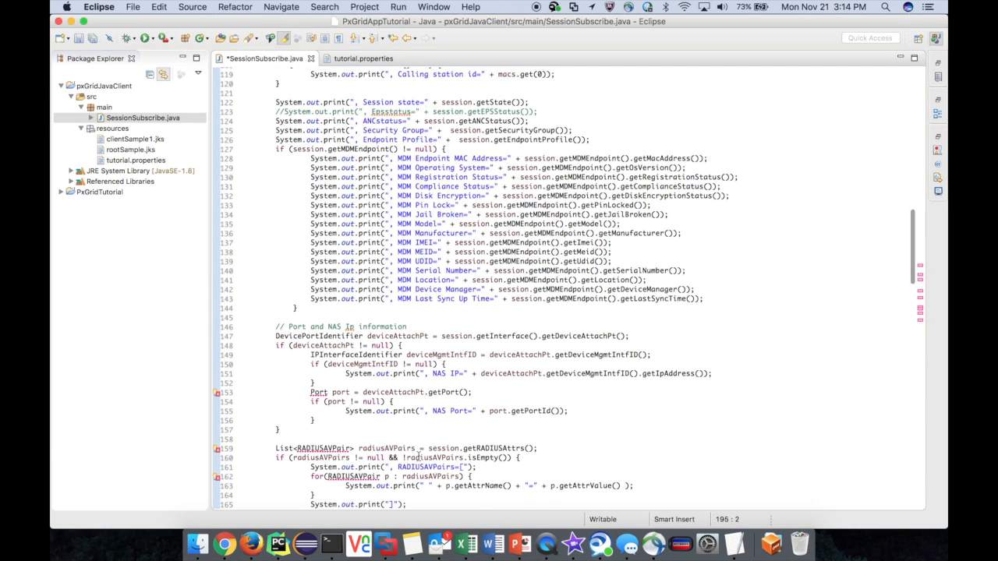
{"action": "scroll", "scroll_direction": "down", "scroll_amount": 3}
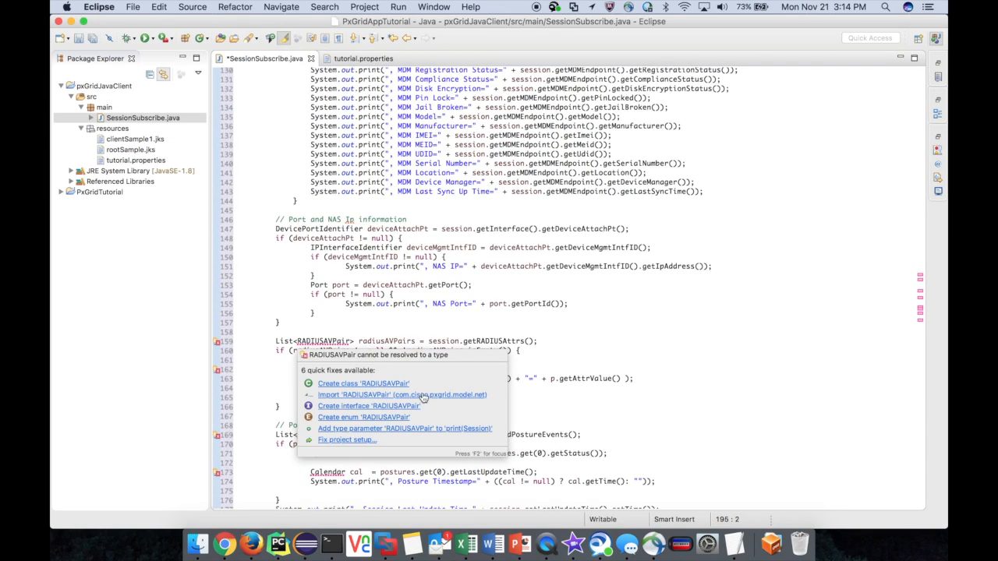
{"action": "left_click", "coordinate": [403, 395]}
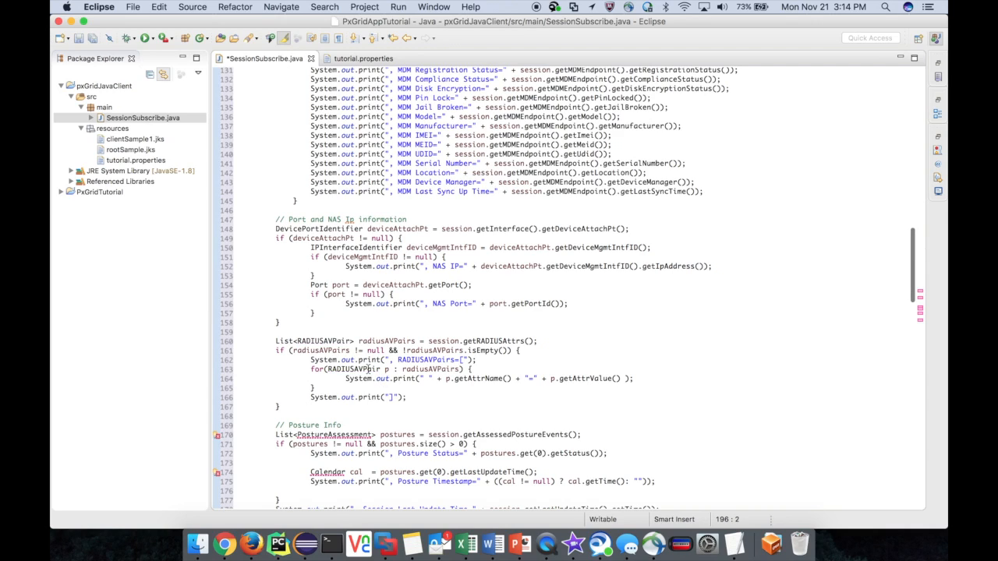
{"action": "scroll", "scroll_direction": "down", "scroll_amount": 3}
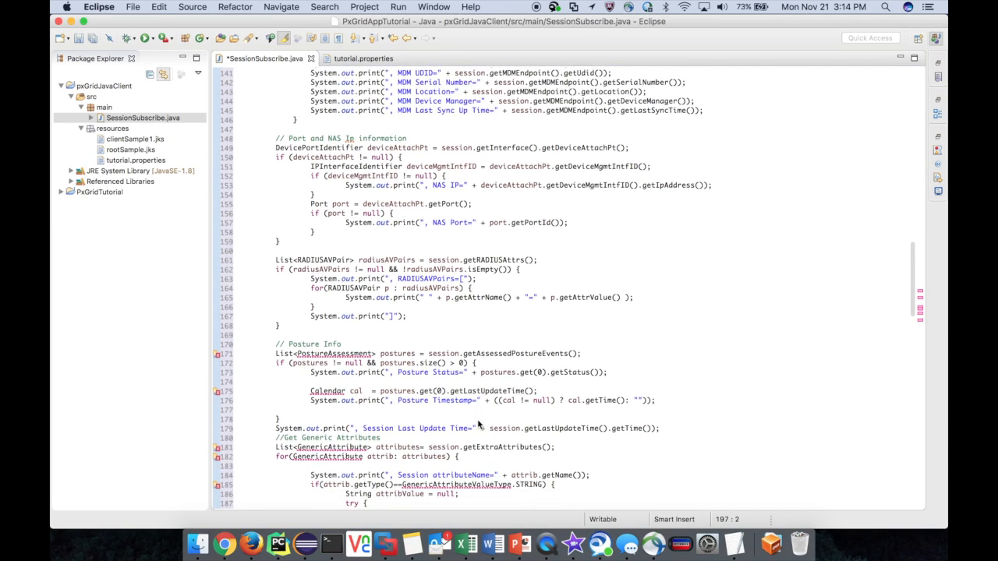
{"action": "scroll", "scroll_direction": "down", "scroll_amount": 3}
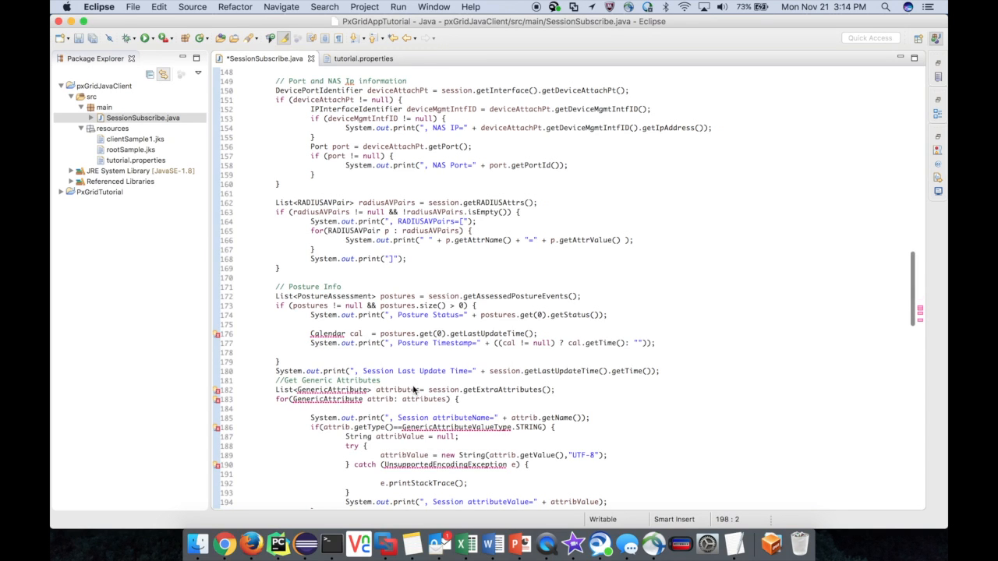
{"action": "scroll", "scroll_direction": "down", "scroll_amount": 3}
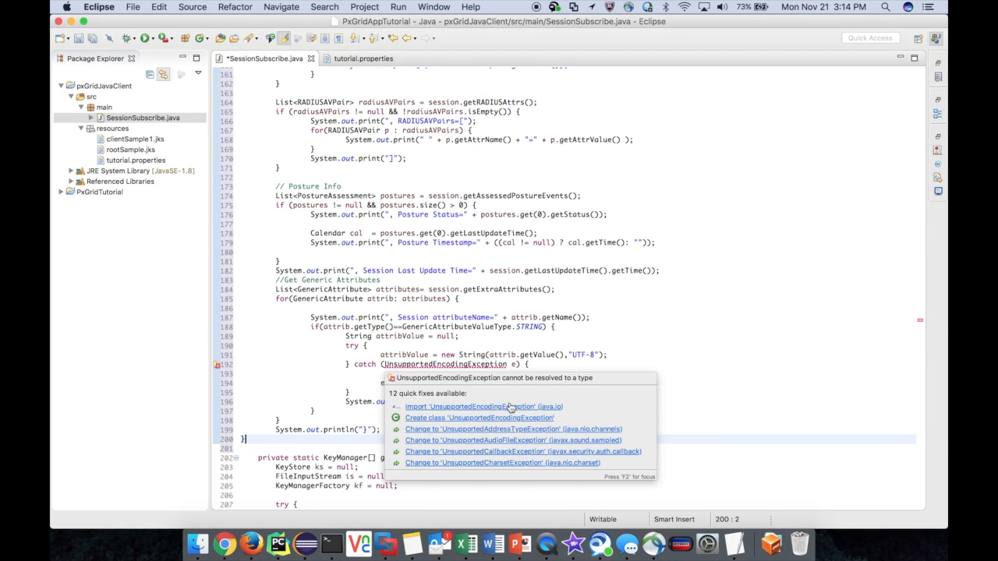
{"action": "left_click", "coordinate": [483, 405]}
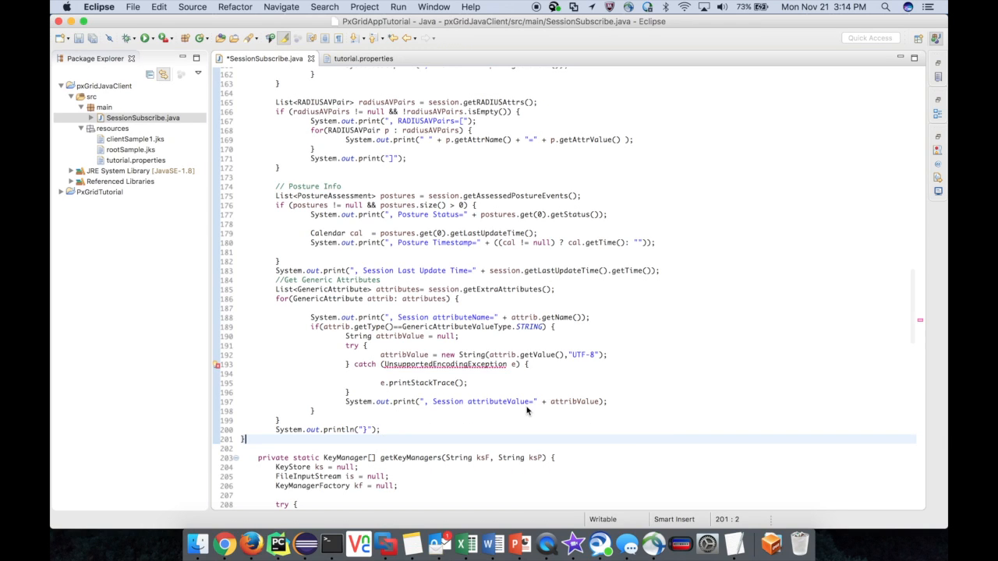
{"action": "scroll", "scroll_direction": "down", "scroll_amount": 3}
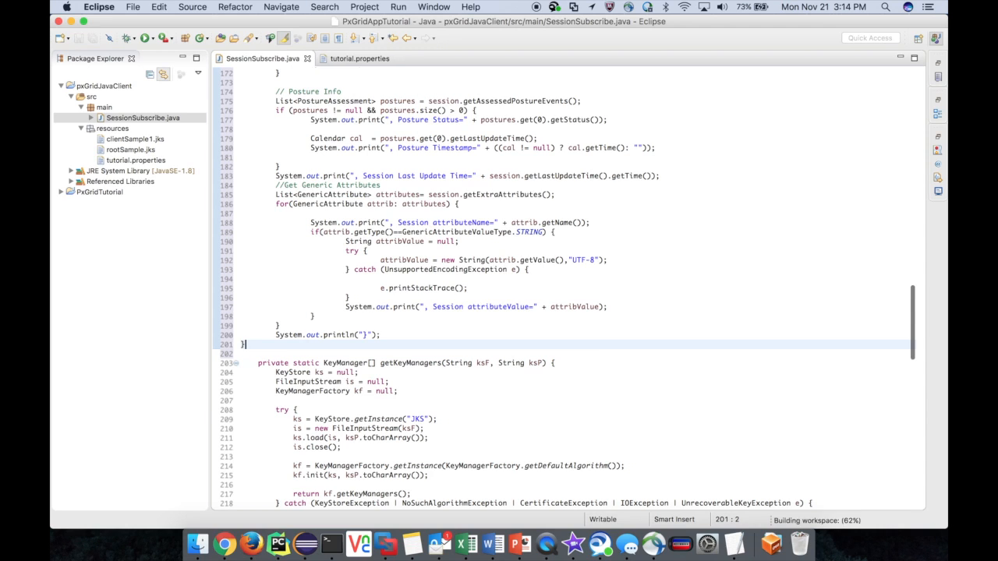
{"action": "scroll", "scroll_direction": "down", "scroll_amount": 3}
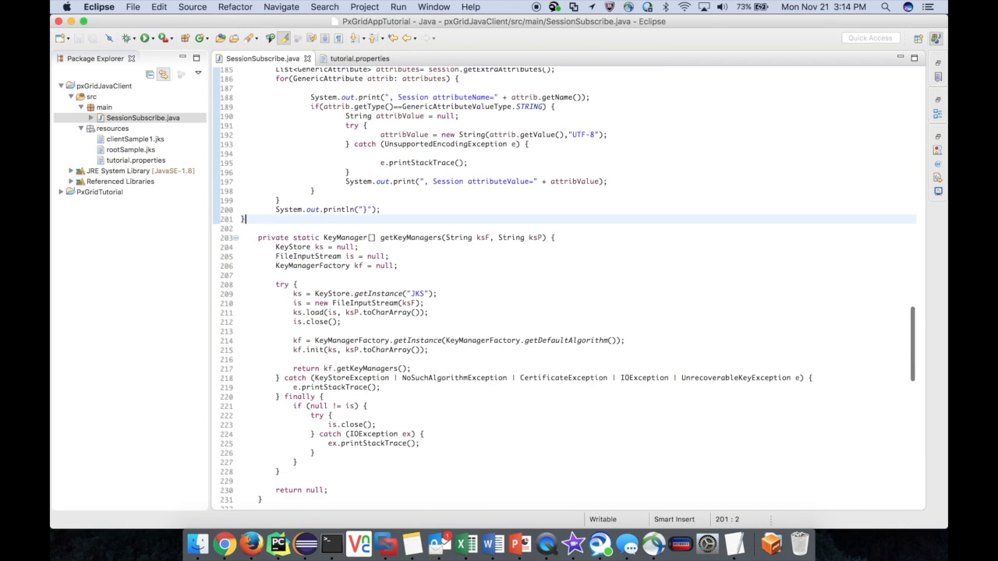
{"action": "scroll", "scroll_direction": "up", "scroll_amount": 3}
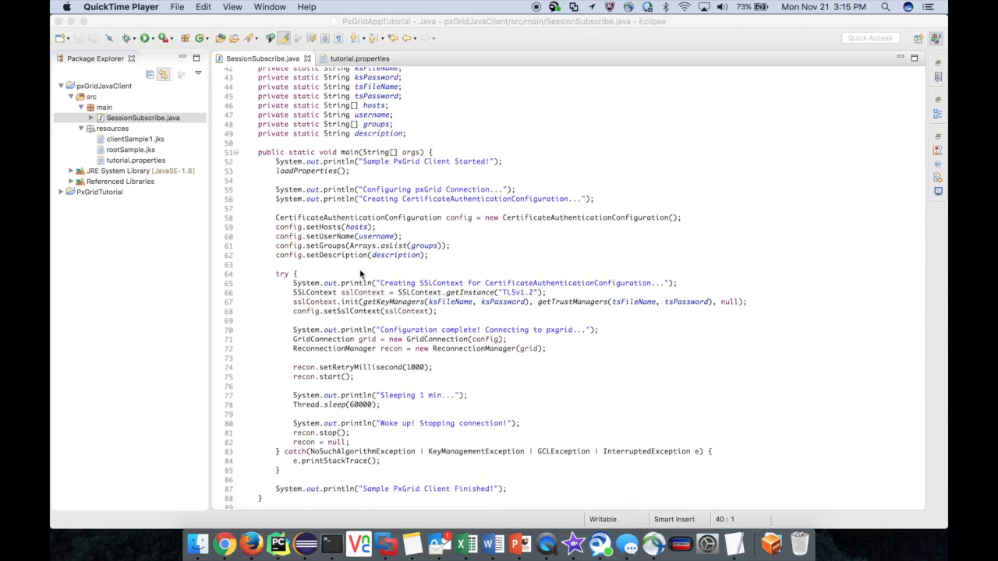
After the reconnection start, create a MyHandler instance named handler.
{"action": "scroll", "scroll_direction": "down", "scroll_amount": 3}
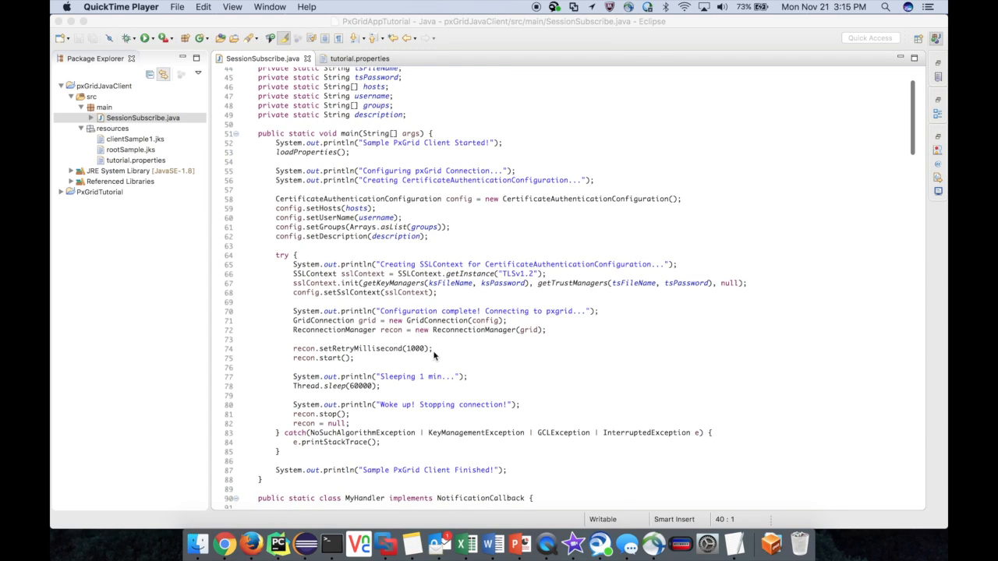
{"action": "left_click", "coordinate": [547, 329]}
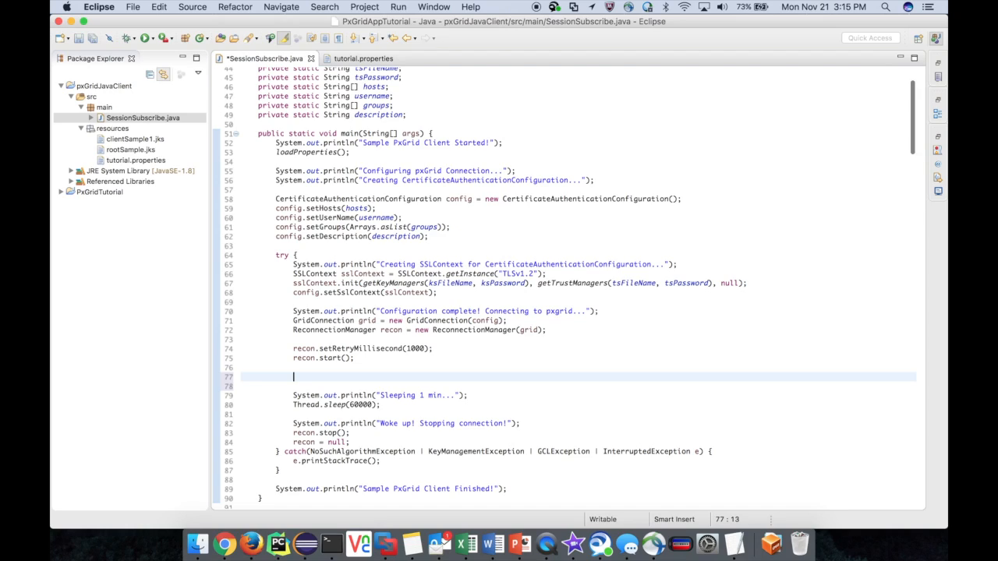
{"action": "type", "text": "MyHandler handler"}
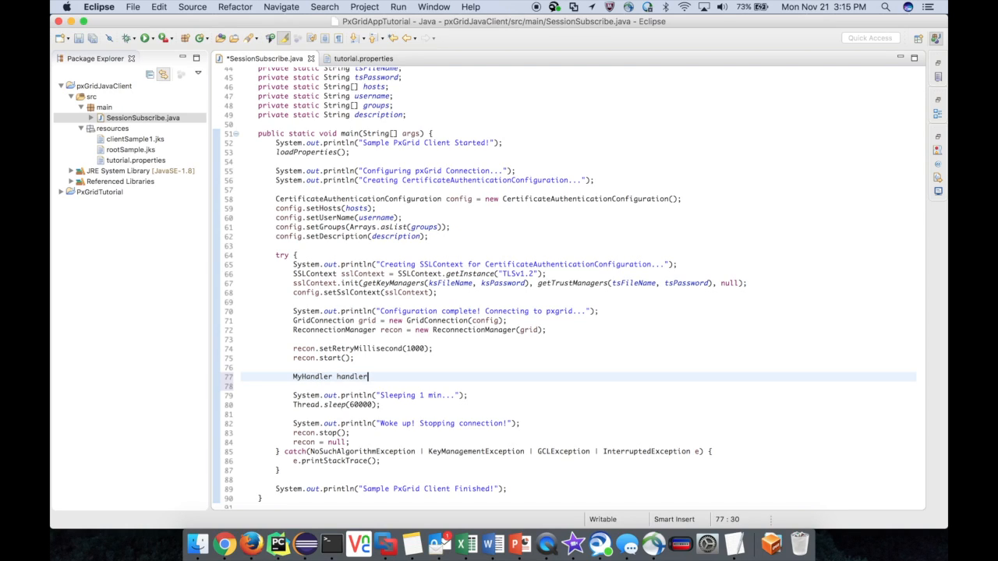
{"action": "type", "text": "= new MyHandler();"}
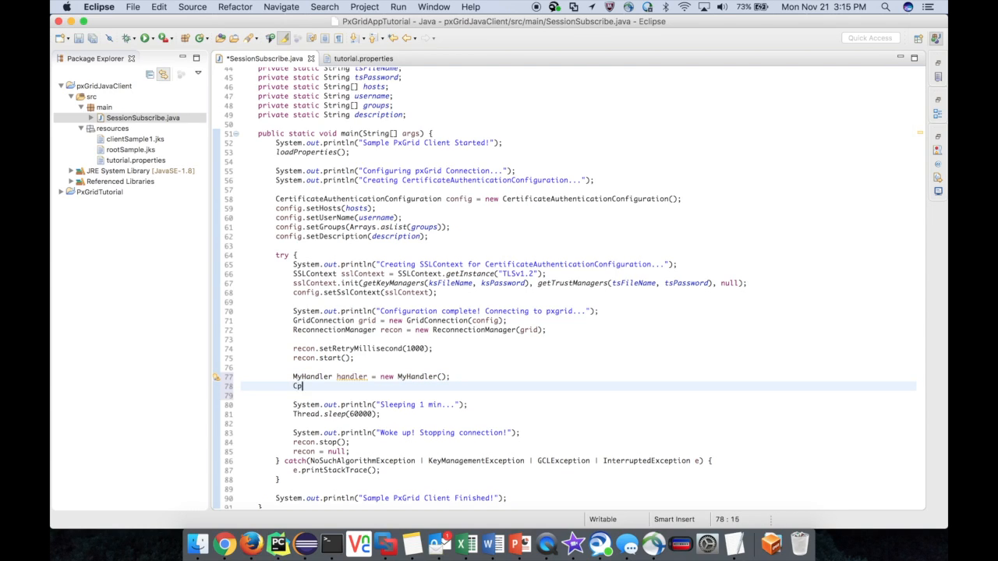
Declare CapabilityRef capRef = new CapabilityRef("SessionDirectory");.
{"action": "type", "text": "apabilityRef cap"}
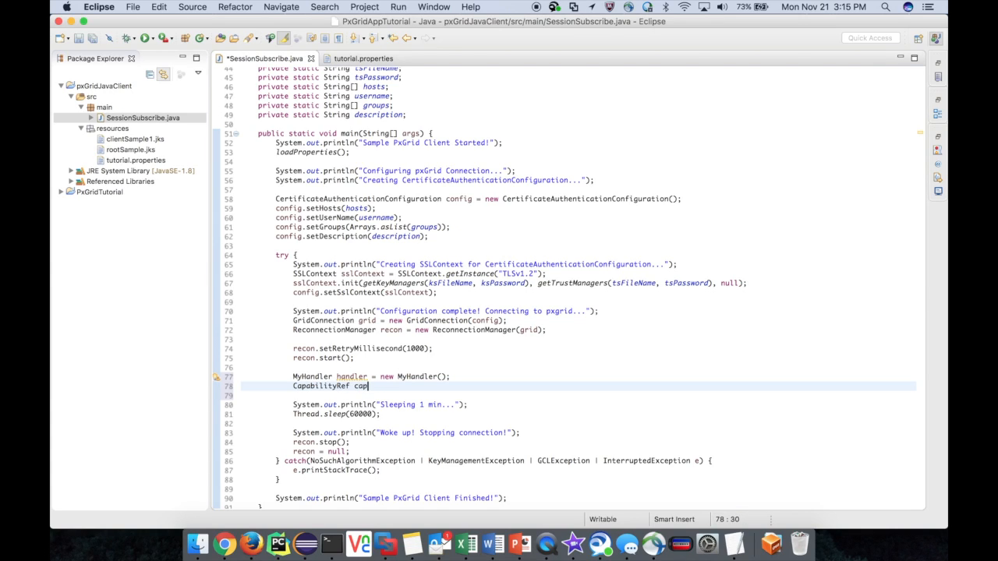
{"action": "type", "text": "Ref = n"}
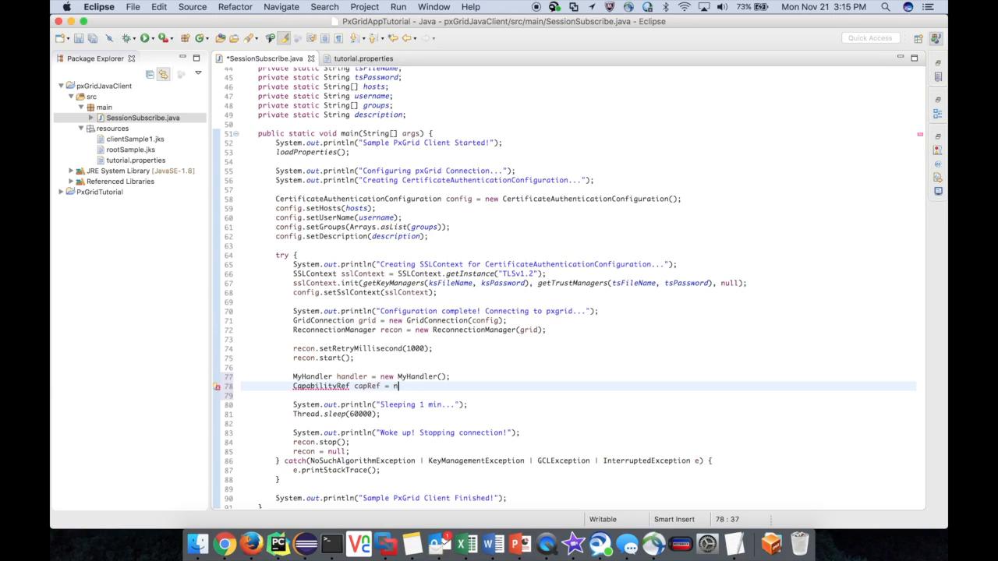
{"action": "type", "text": "new CapabilityRef(\"SessionDirectory"}
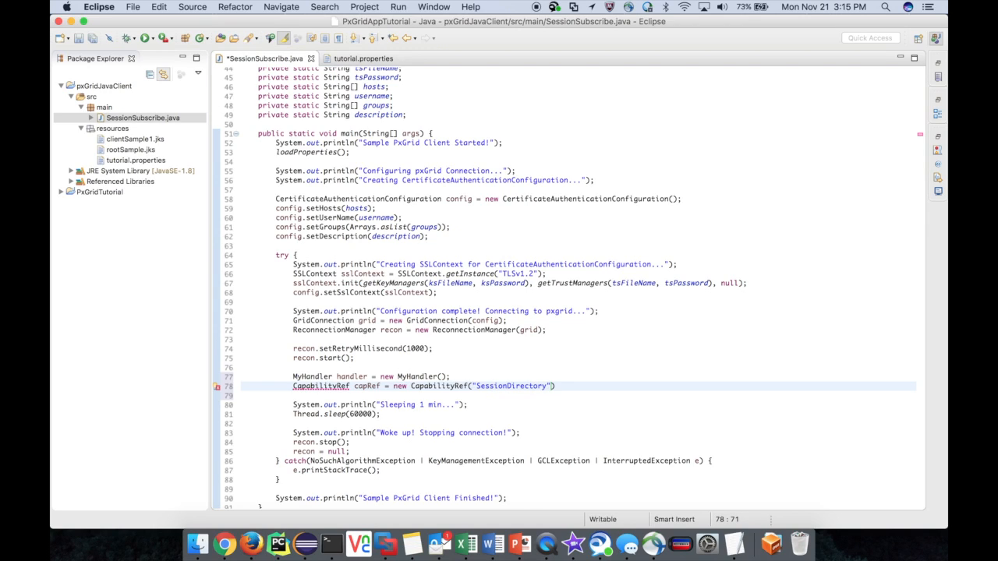
{"action": "type", "text": ";"}
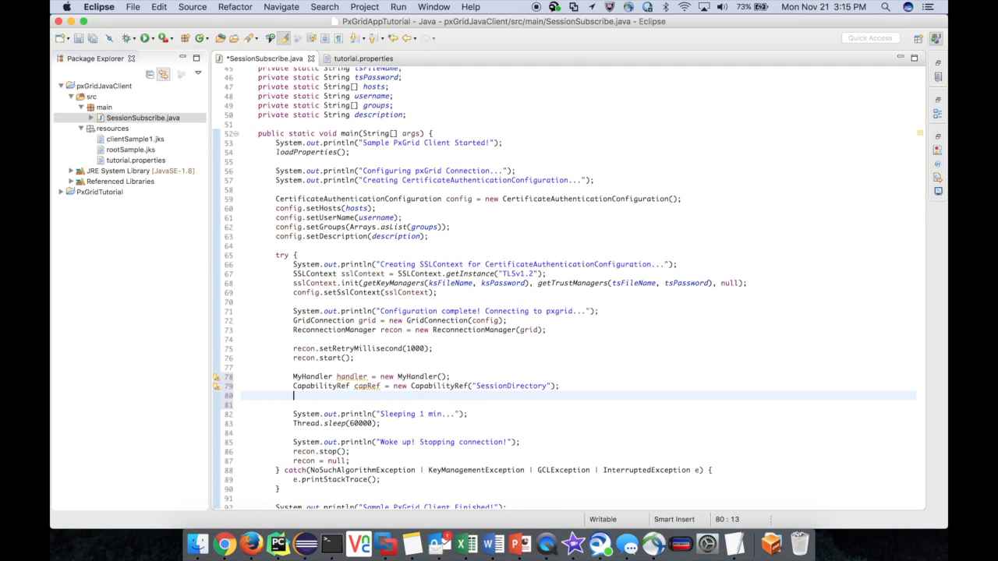
Call grid.subscribeCapability(capRef) and registerNotificationHandler(capRef, SessionNotification.class, handler).
{"action": "type", "text": "grid.subscribeCapability(capRef);"}
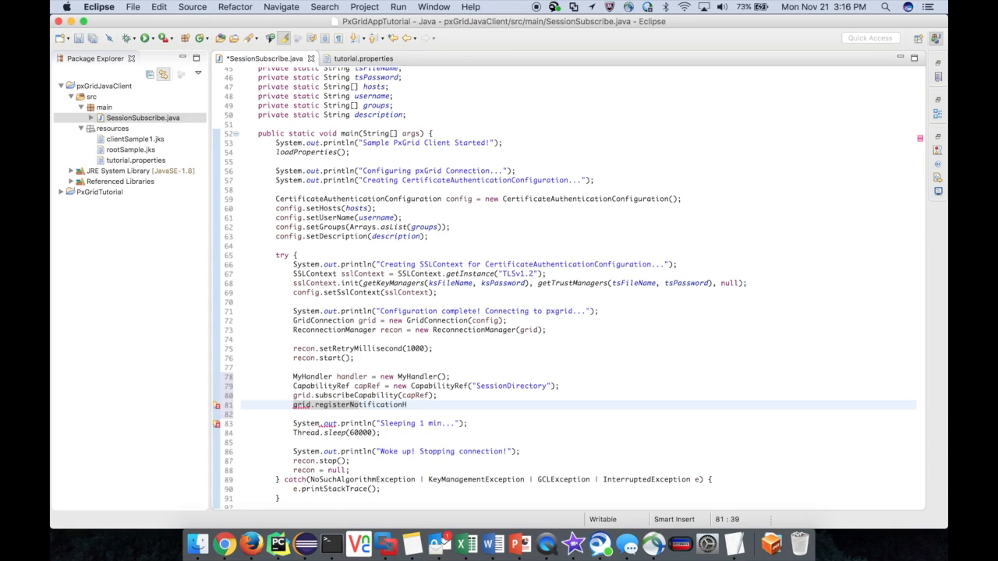
{"action": "type", "text": "andler()"}
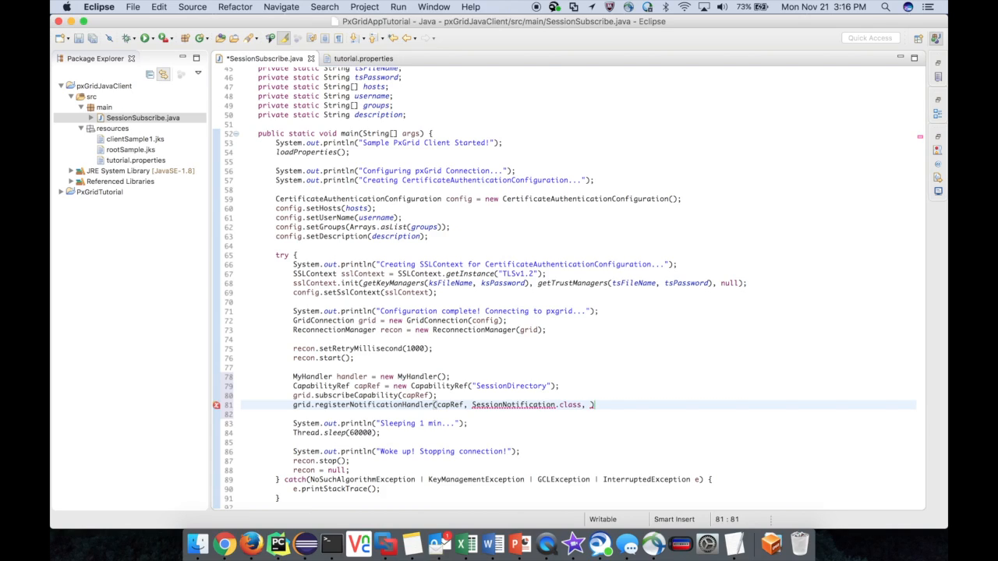
{"action": "type", "text": "handler"}
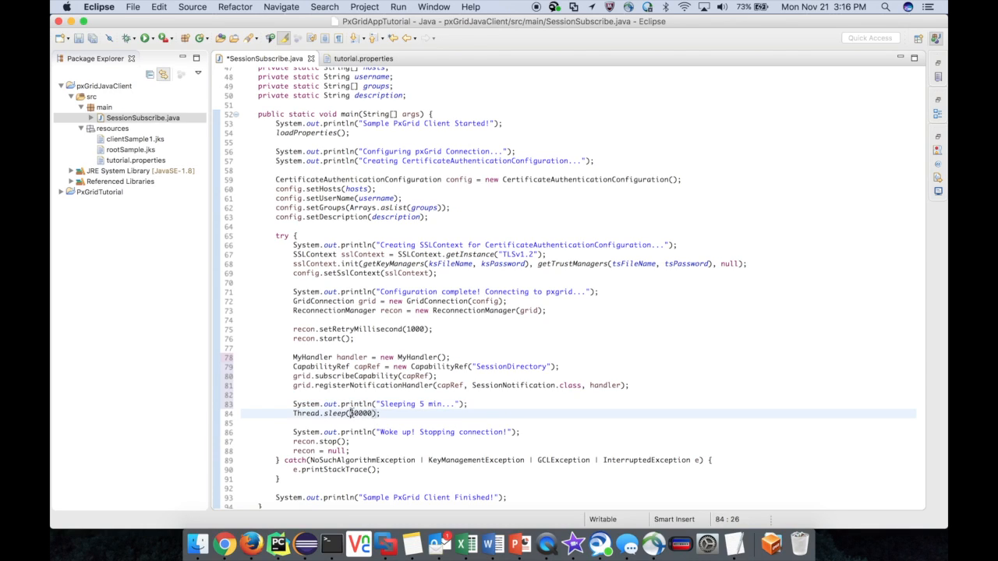
Change the wait message to 5 min and Thread.sleep to 300000.
{"action": "type", "text": "3"}
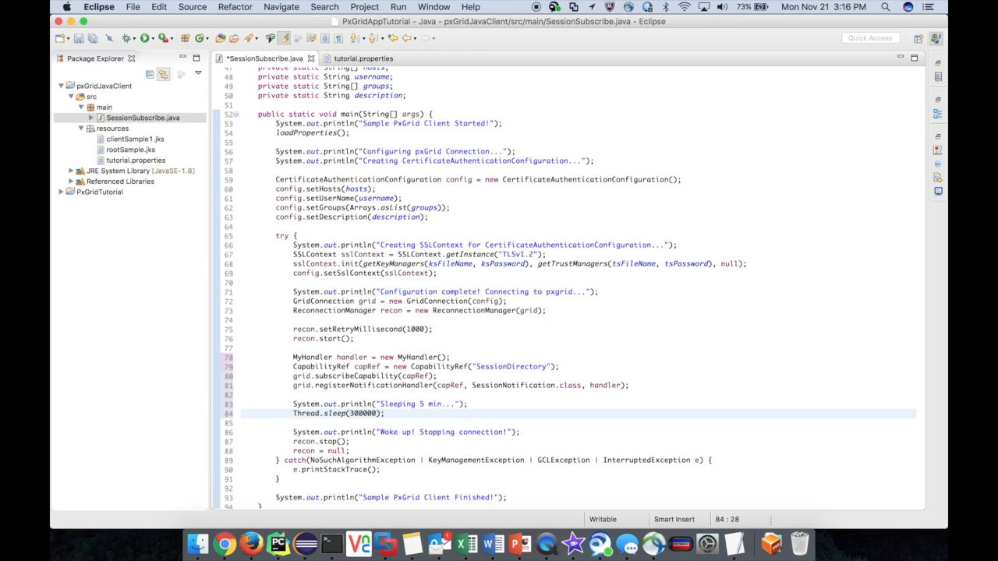
{"action": "left_click", "coordinate": [384, 413]}
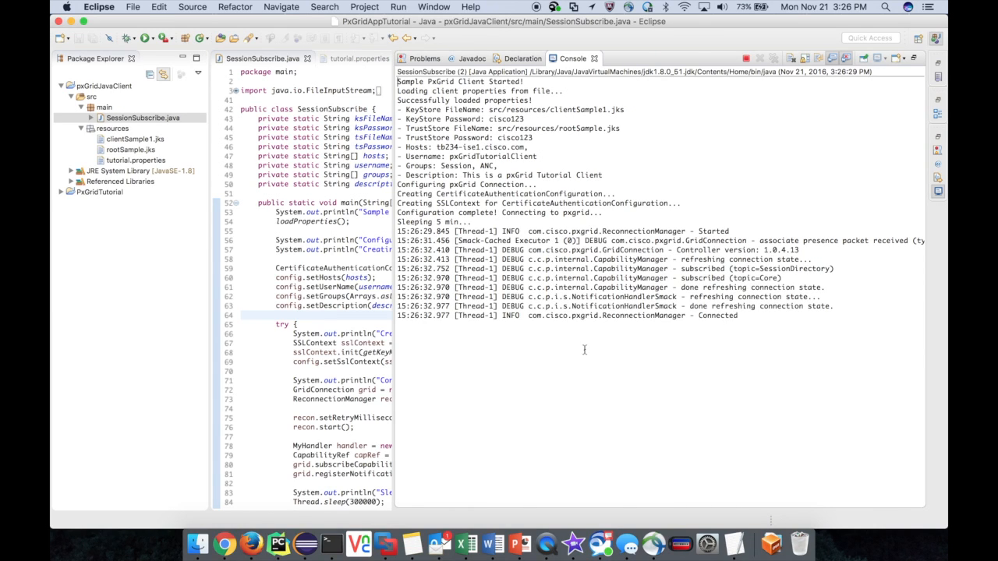
{"action": "mouse_move", "coordinate": [221, 533]}
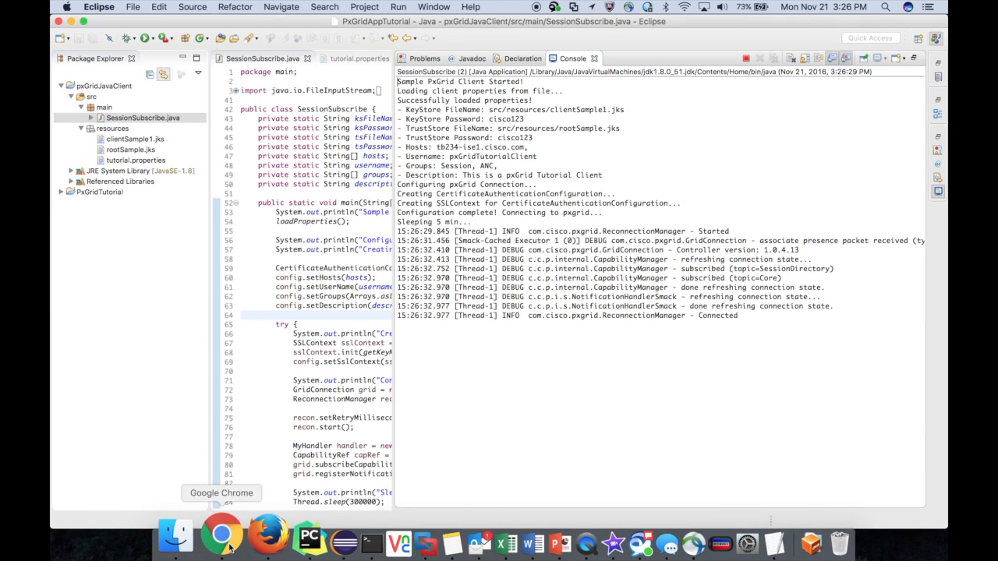
With SessionSubscribe running, switch to Firefox showing Identity Services Engine.
{"action": "left_click", "coordinate": [251, 535]}
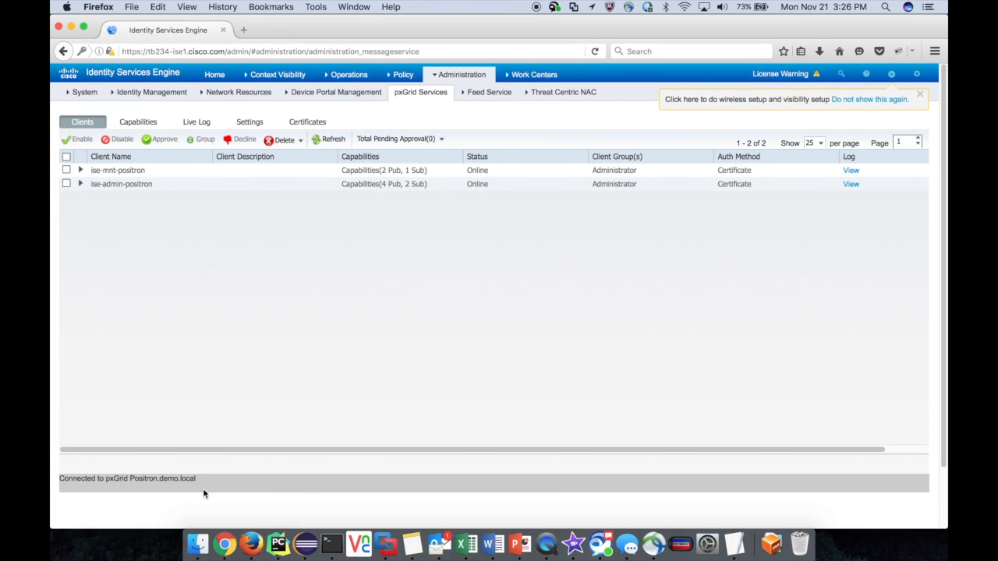
Refresh the pxGrid clients list, expand pxgridtutorialclient to show Core and SessionDirectory, then switch to Terminal.
{"action": "left_click", "coordinate": [328, 138]}
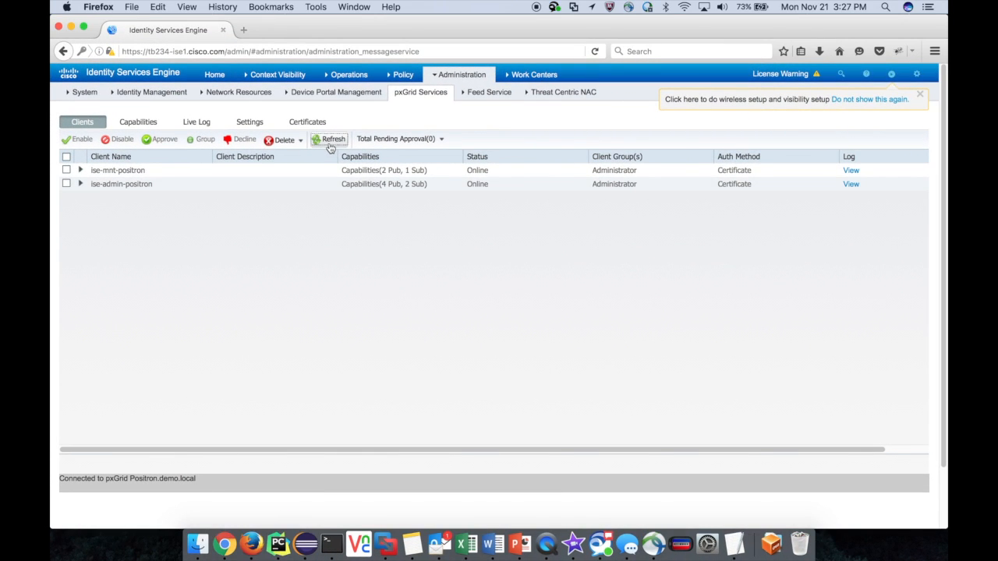
{"action": "left_click", "coordinate": [331, 138]}
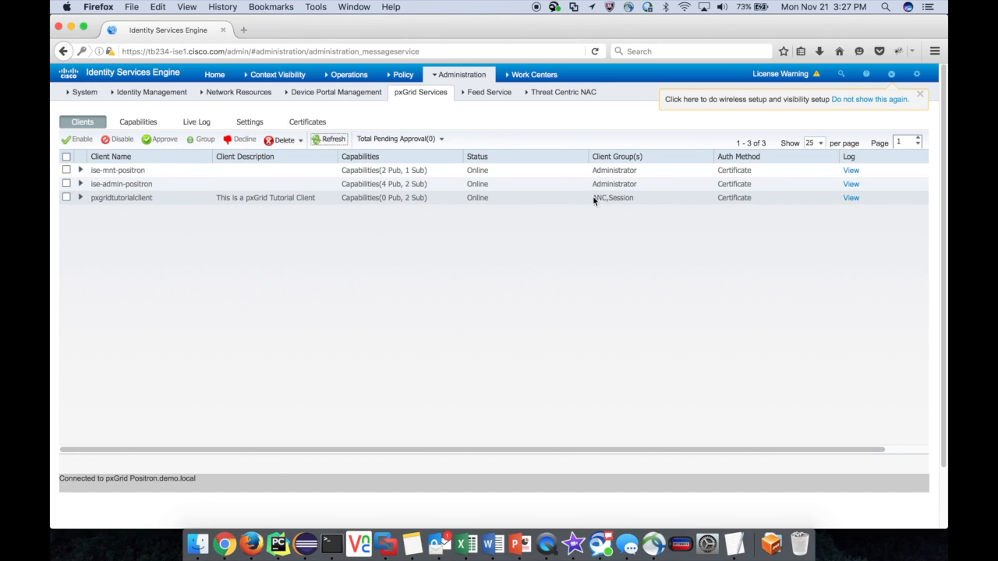
{"action": "left_click", "coordinate": [80, 197]}
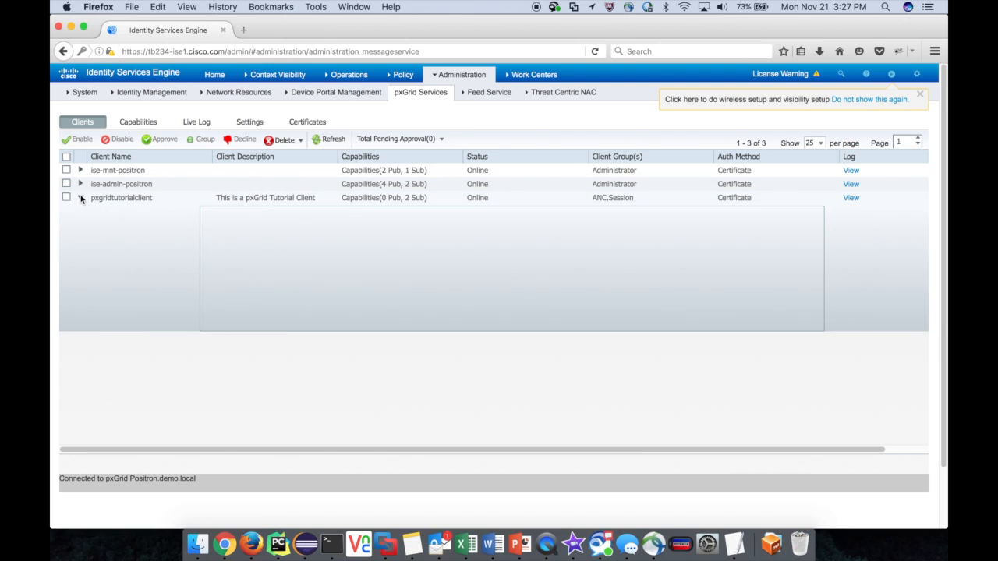
{"action": "left_click", "coordinate": [79, 197]}
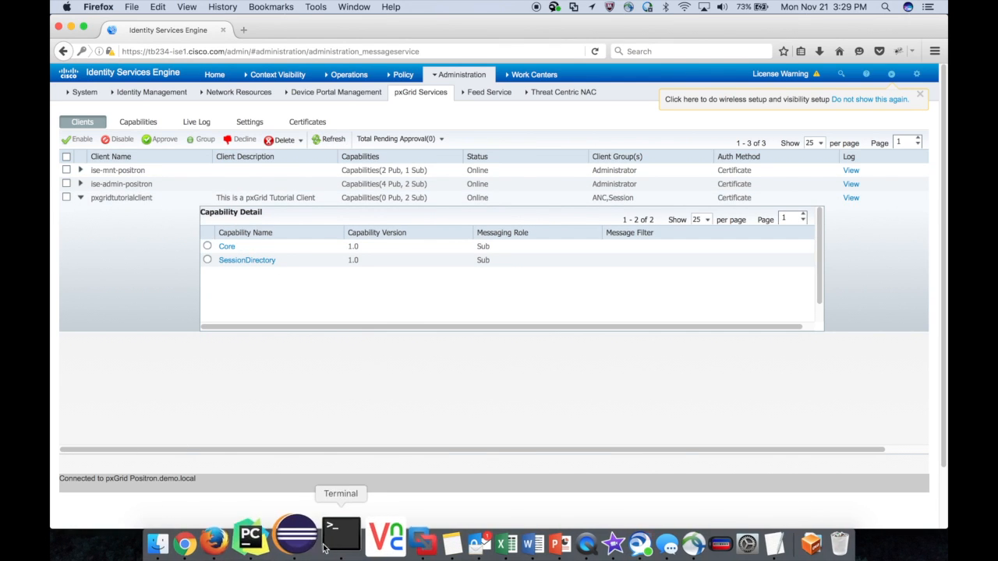
{"action": "left_click", "coordinate": [340, 537]}
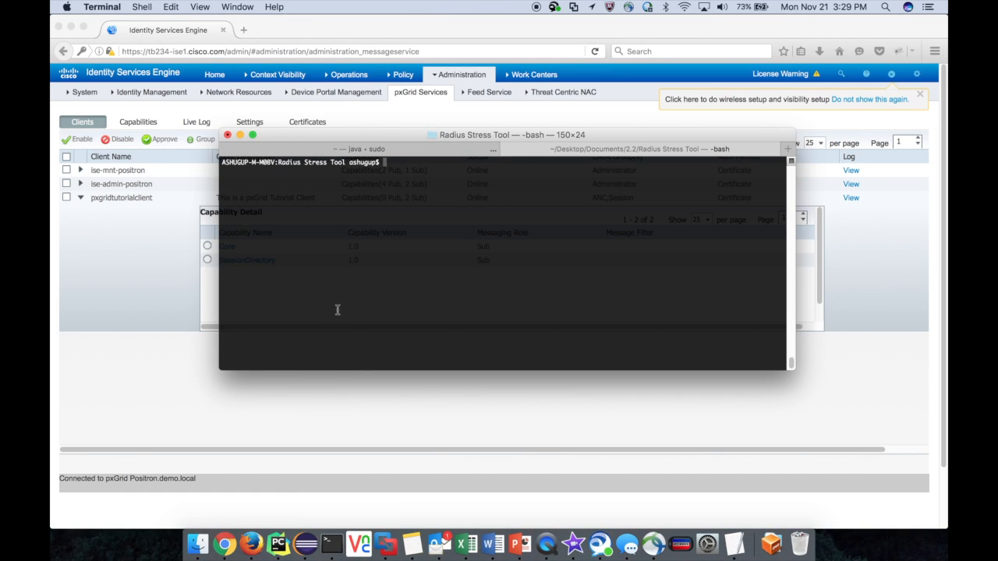
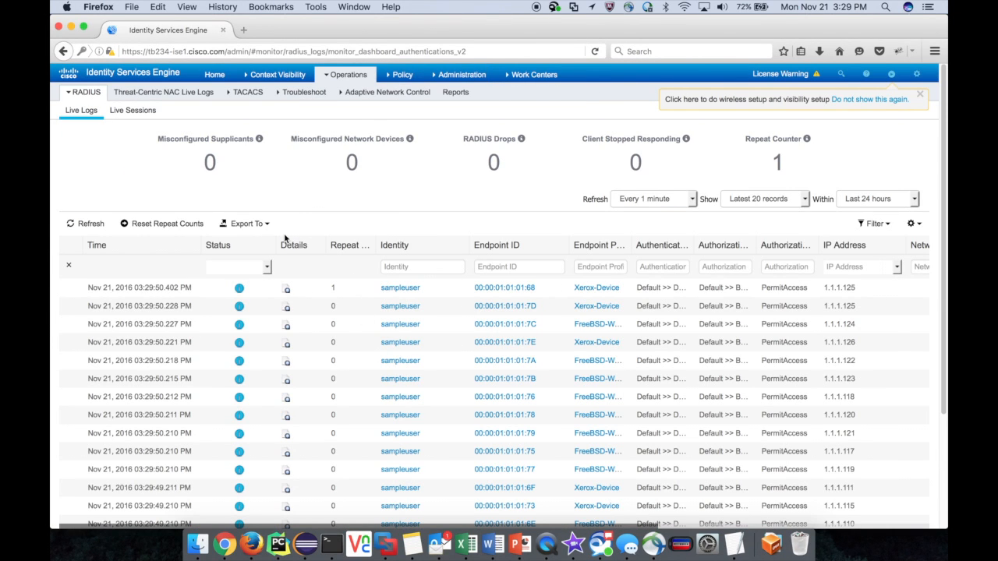
{"action": "mouse_move", "coordinate": [313, 533]}
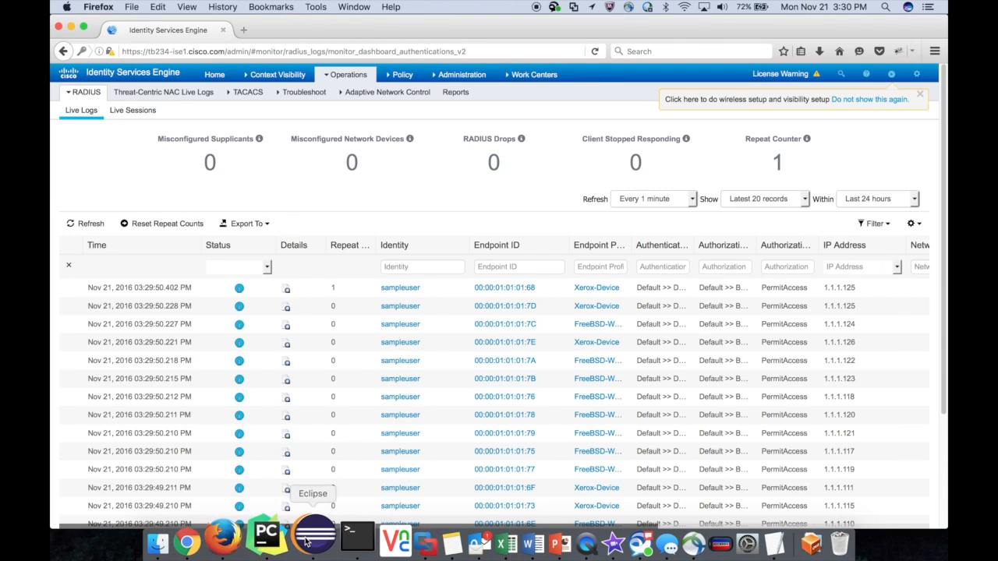
{"action": "mouse_move", "coordinate": [305, 533]}
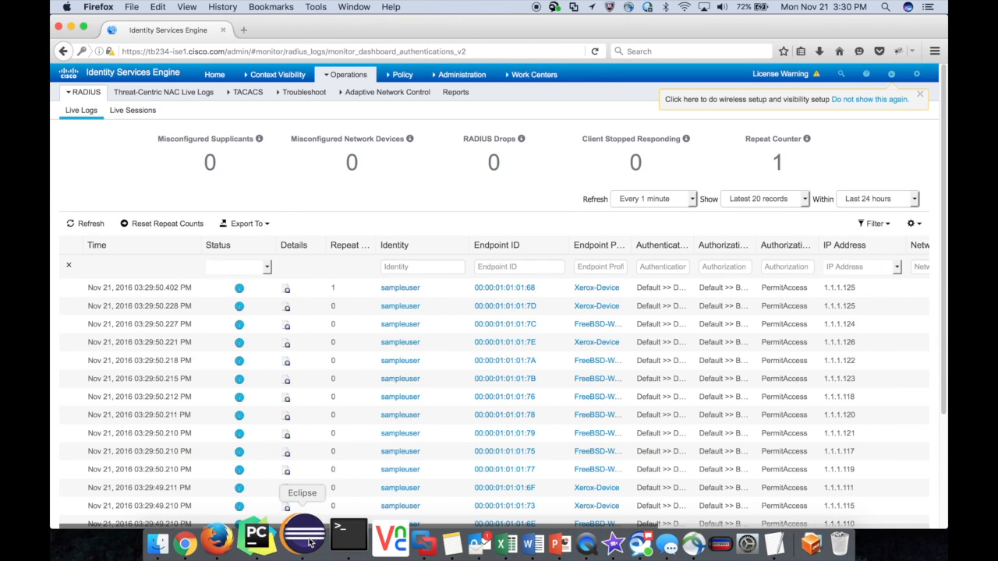
Return from the ISE RADIUS Live Logs to Eclipse via the Dock icon.
{"action": "left_click", "coordinate": [302, 538]}
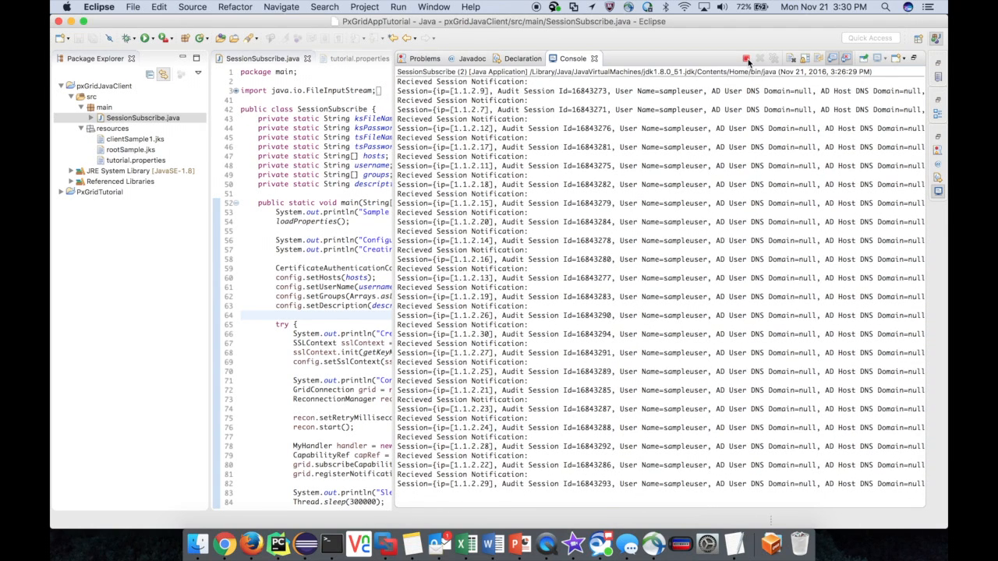
Terminate SessionSubscribe and scroll the console to reveal STARTED state, Xerox-Device profile and null MDM fields.
{"action": "left_click", "coordinate": [745, 59]}
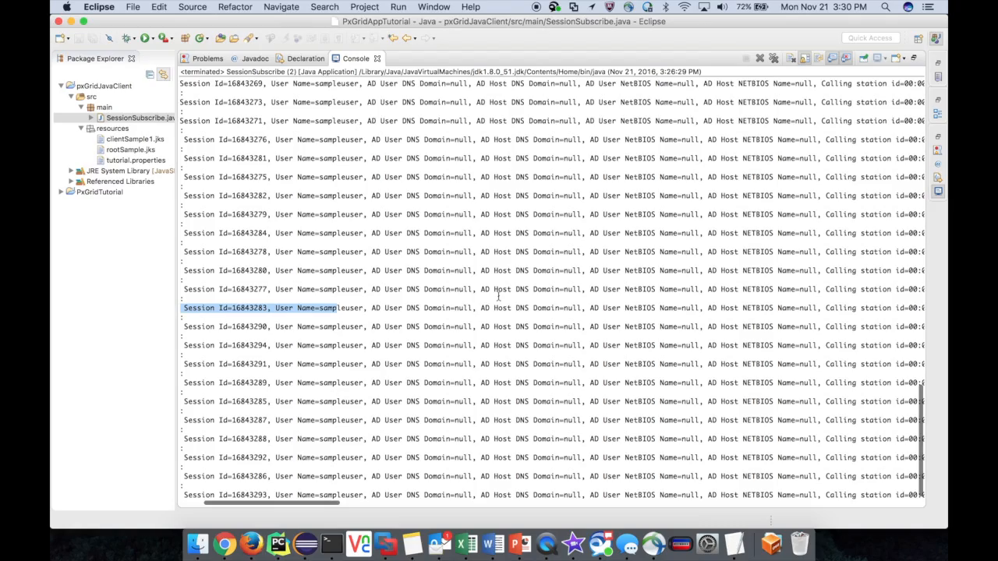
{"action": "scroll", "scroll_direction": "right", "scroll_amount": 3}
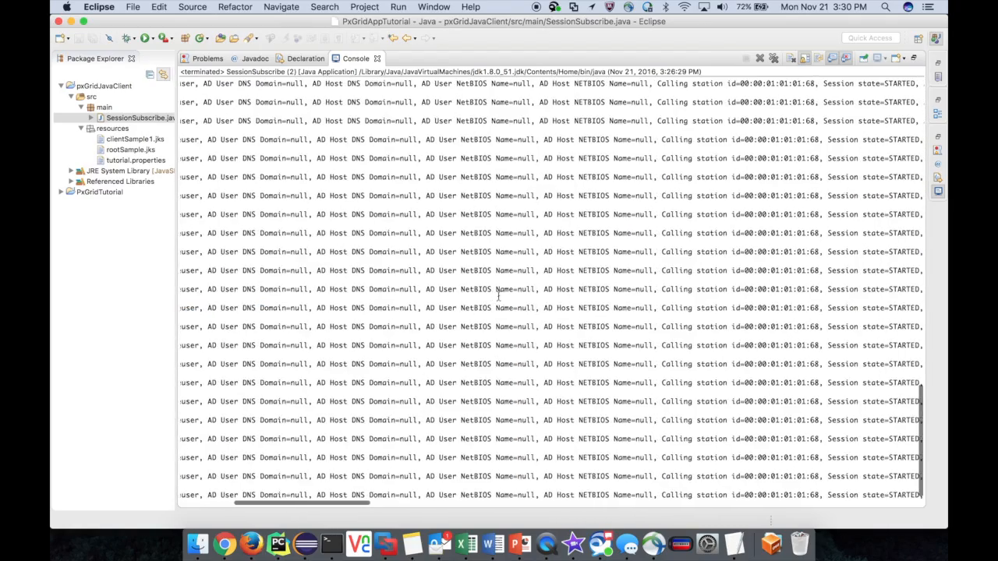
{"action": "scroll", "scroll_direction": "right", "scroll_amount": 3}
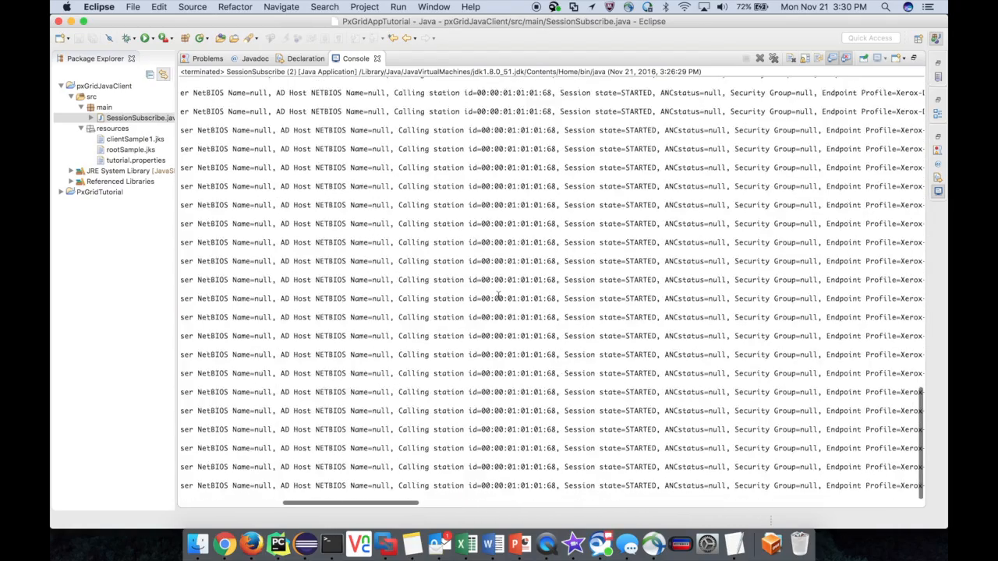
{"action": "scroll", "scroll_direction": "right", "scroll_amount": 3}
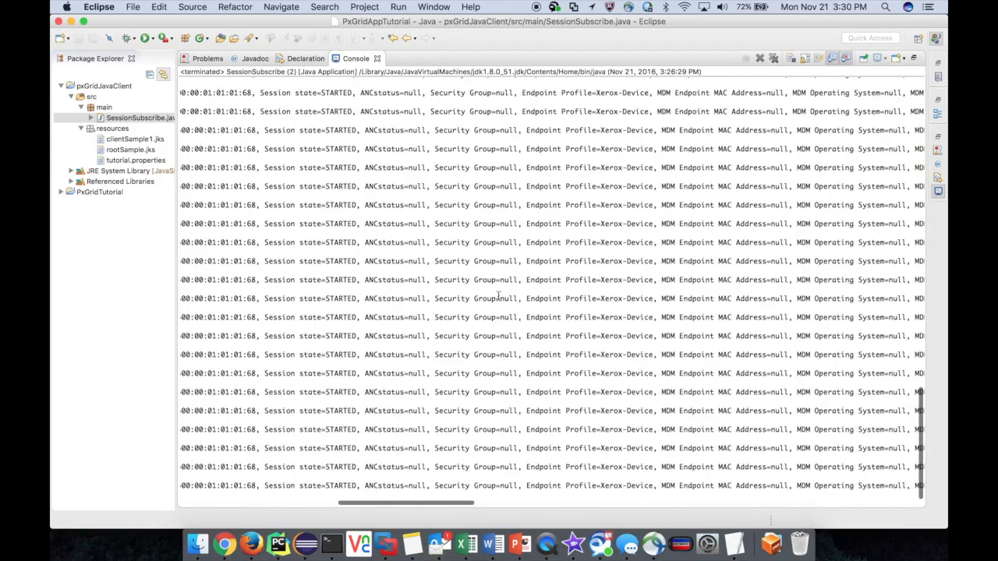
{"action": "scroll", "scroll_direction": "right", "scroll_amount": 3}
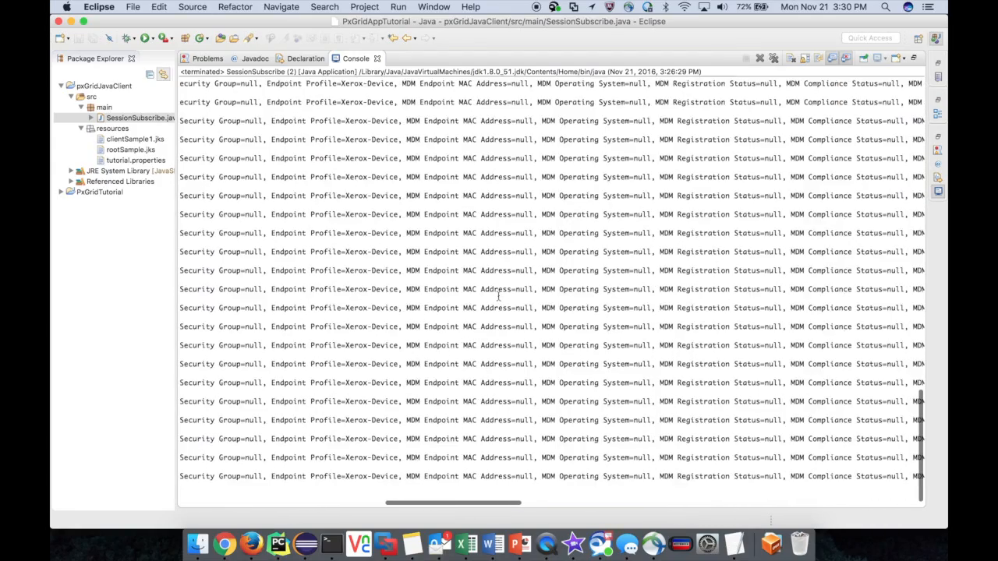
{"action": "scroll", "scroll_direction": "right", "scroll_amount": 3}
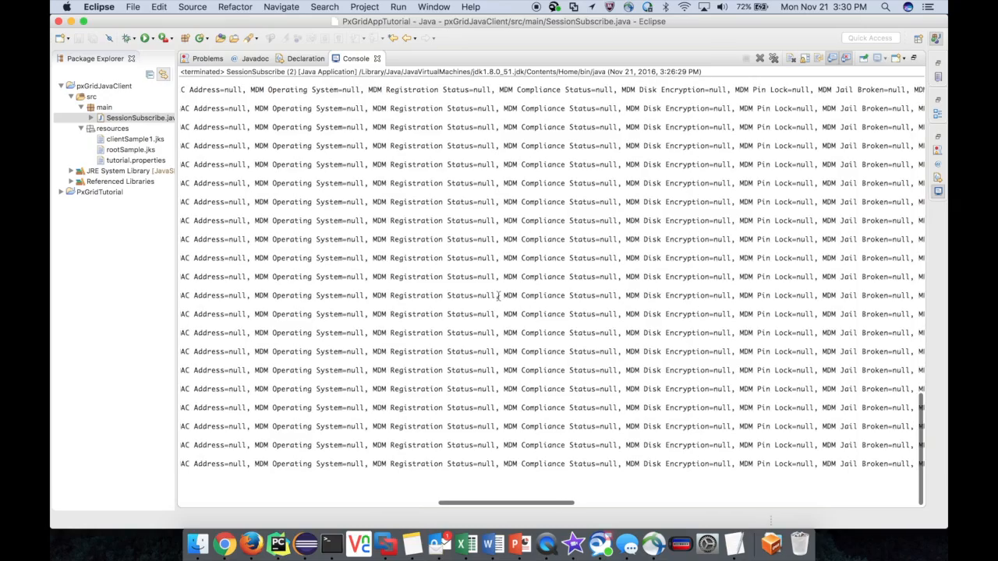
{"action": "scroll", "scroll_direction": "right", "scroll_amount": 3}
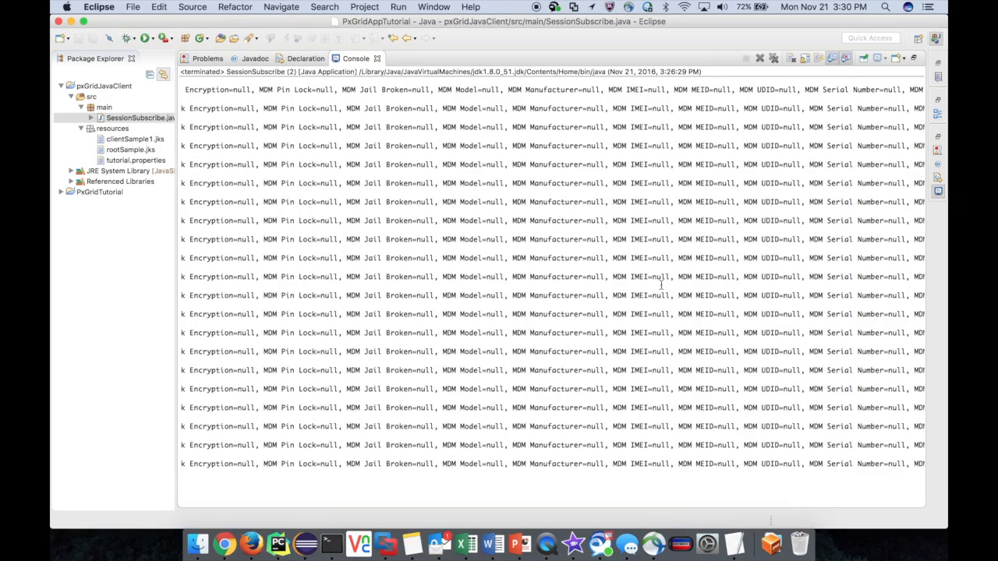
{"action": "scroll", "scroll_direction": "right", "scroll_amount": 3}
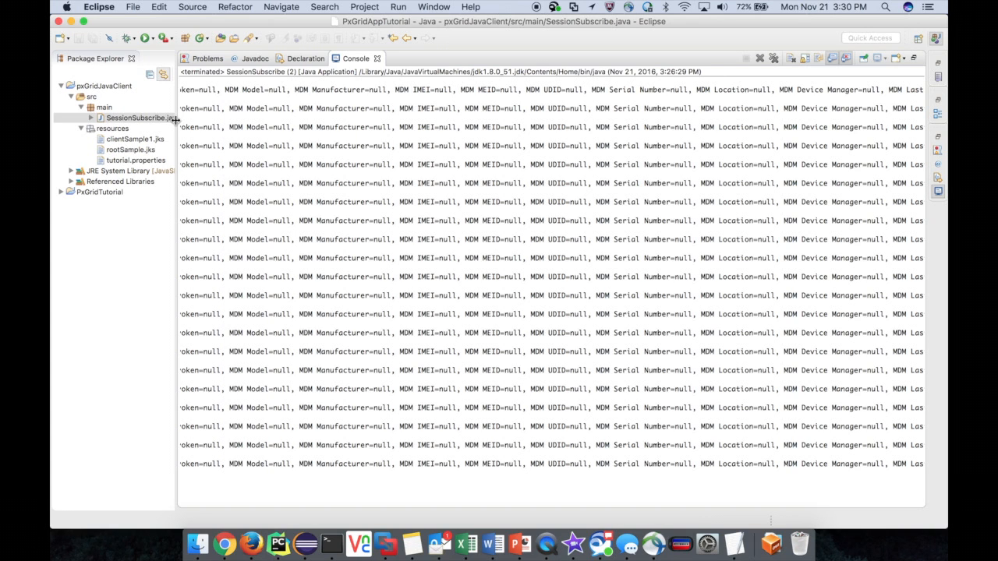